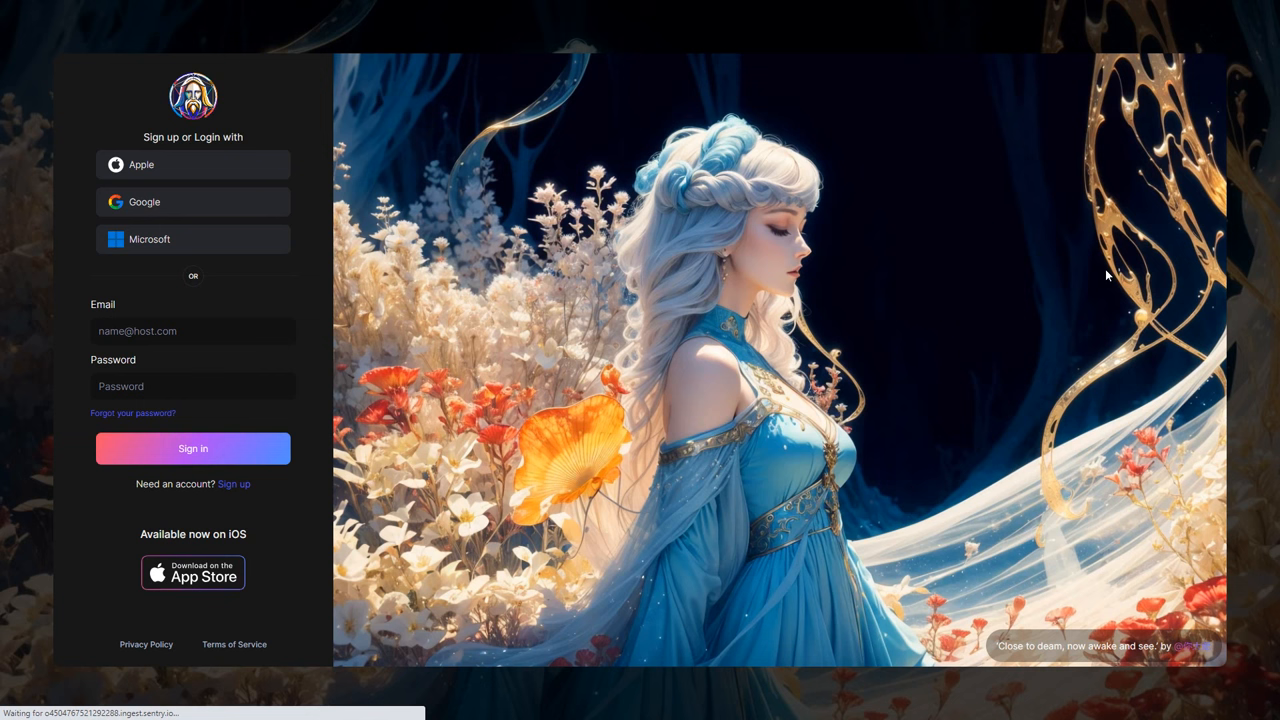
# Step: Log in to Leonardo.Ai from the login page
pyautogui.click(193, 201)
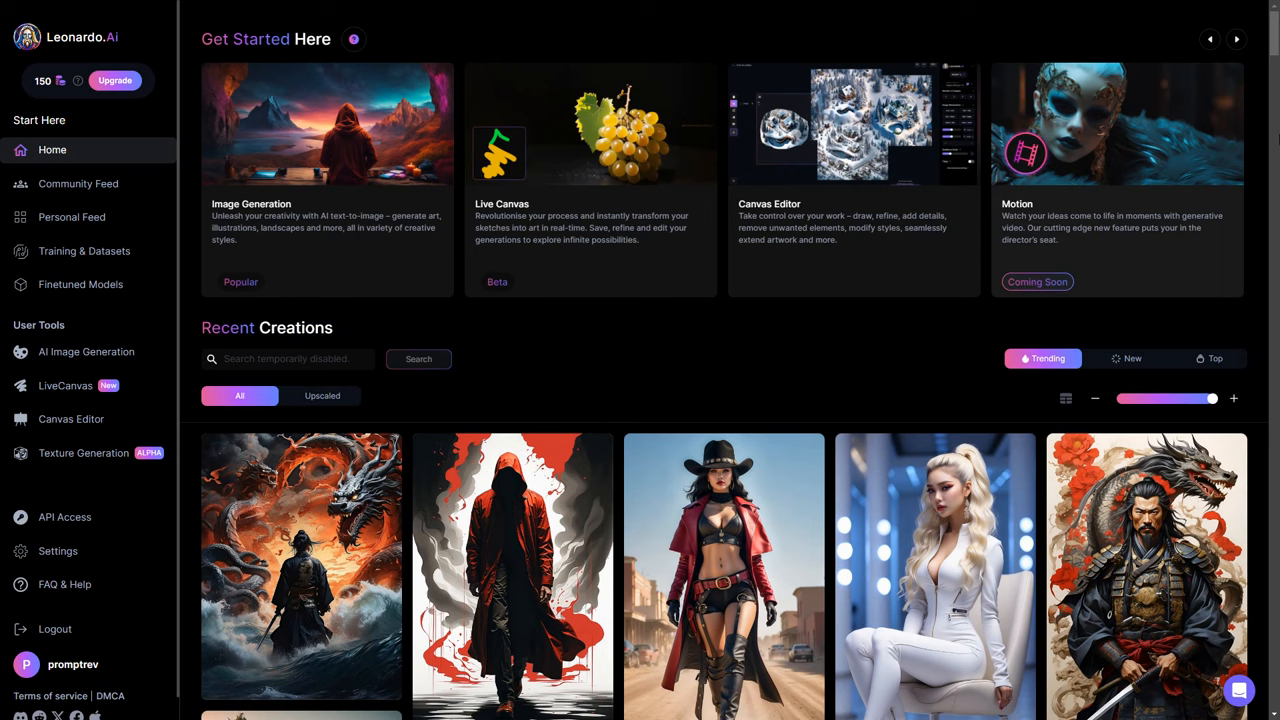
pyautogui.click(301, 567)
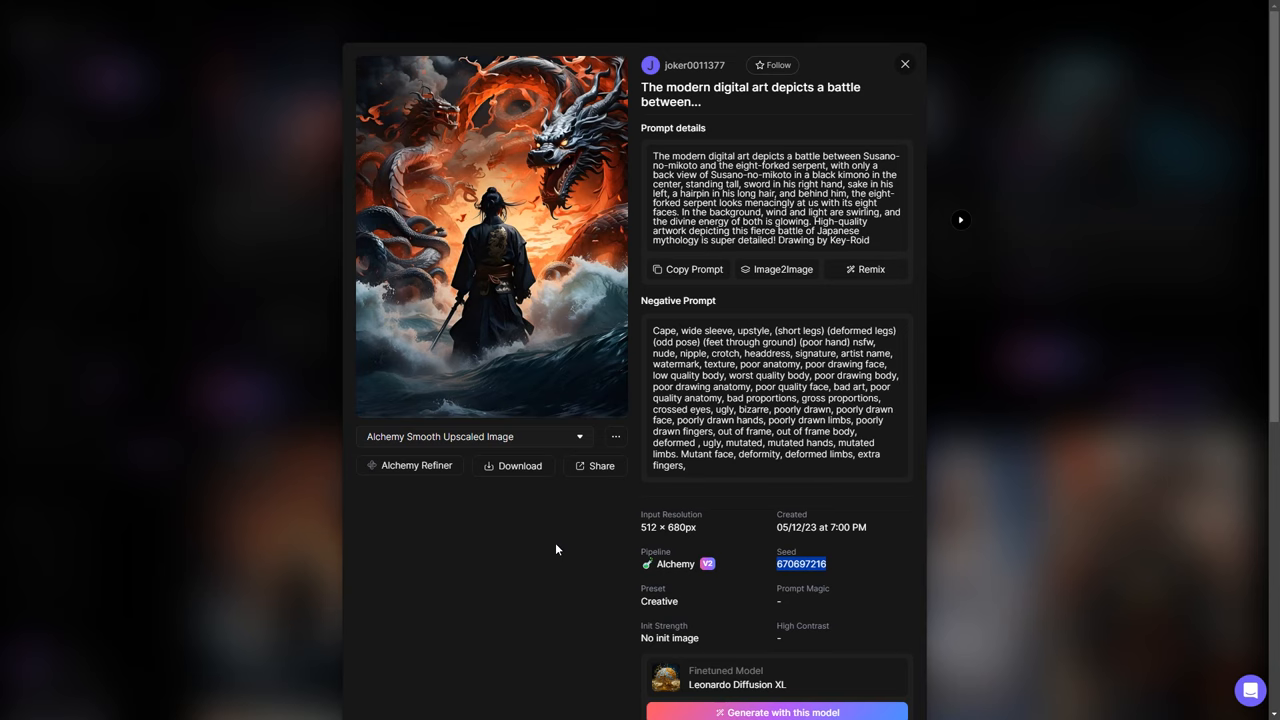
pyautogui.scroll(-3)
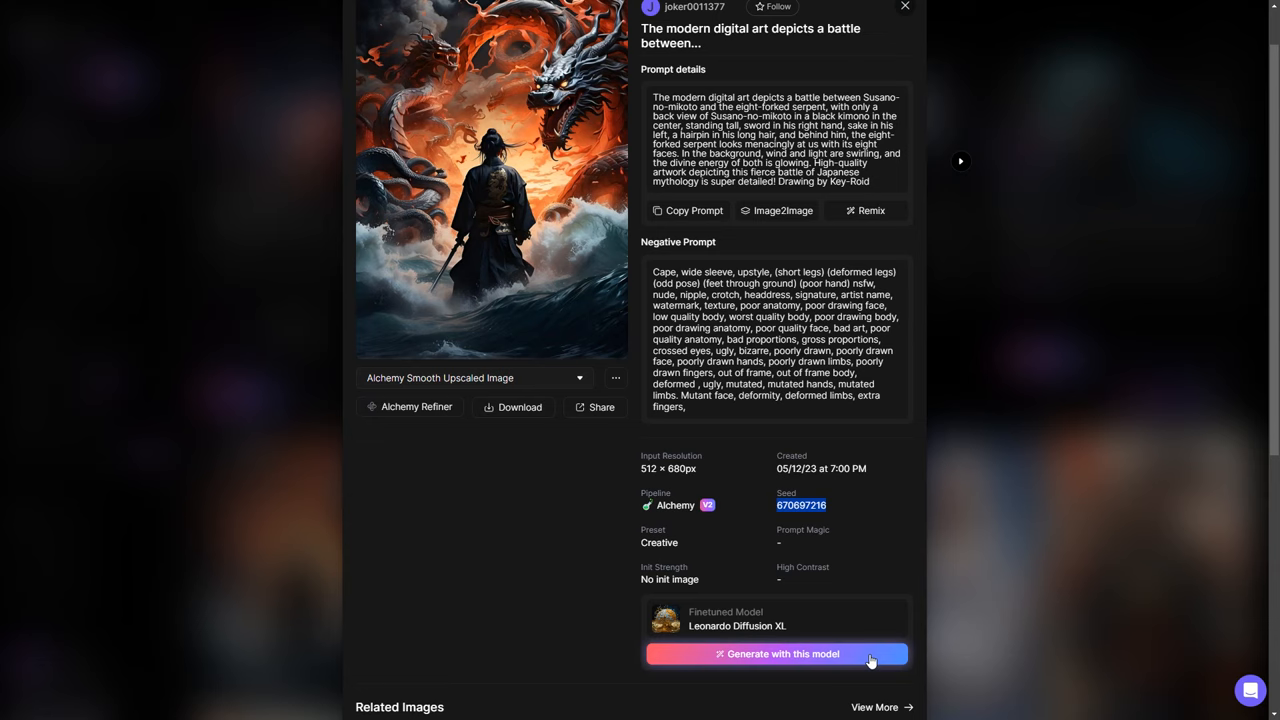
pyautogui.click(904, 6)
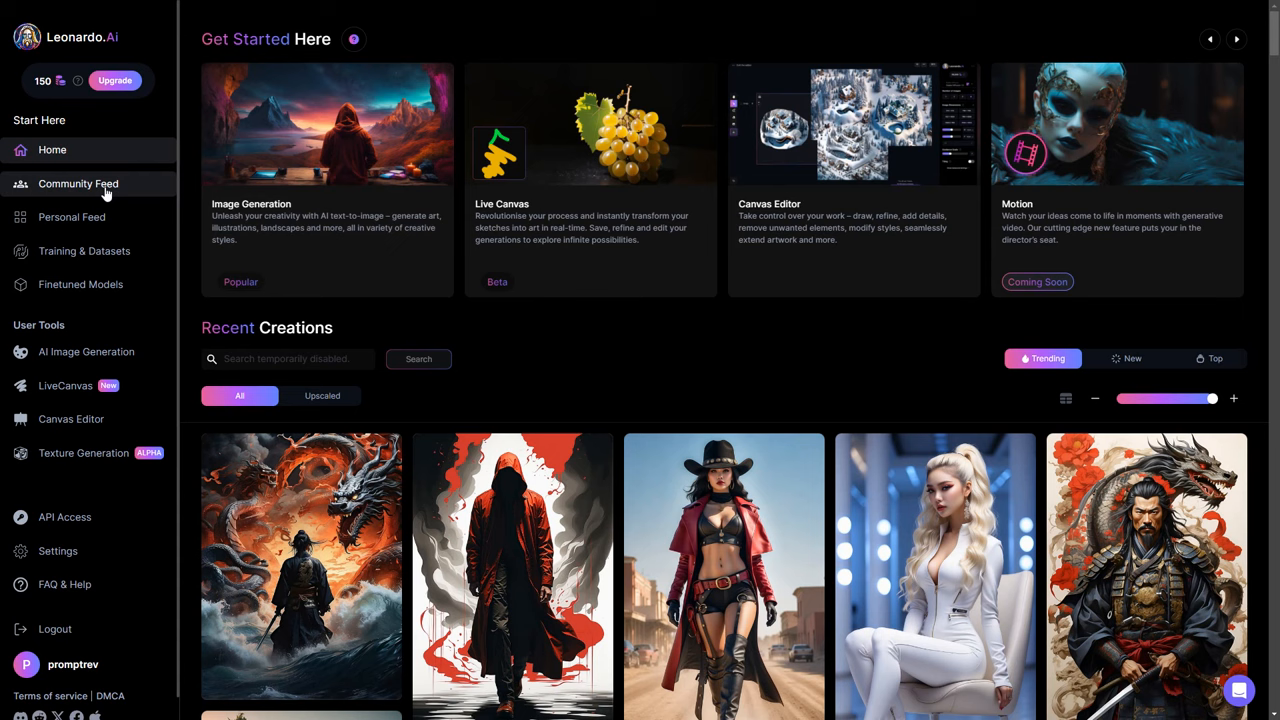
# Step: Browse the Community feed sorted by New and the Personal feed, then open AI Image Generation
pyautogui.click(78, 183)
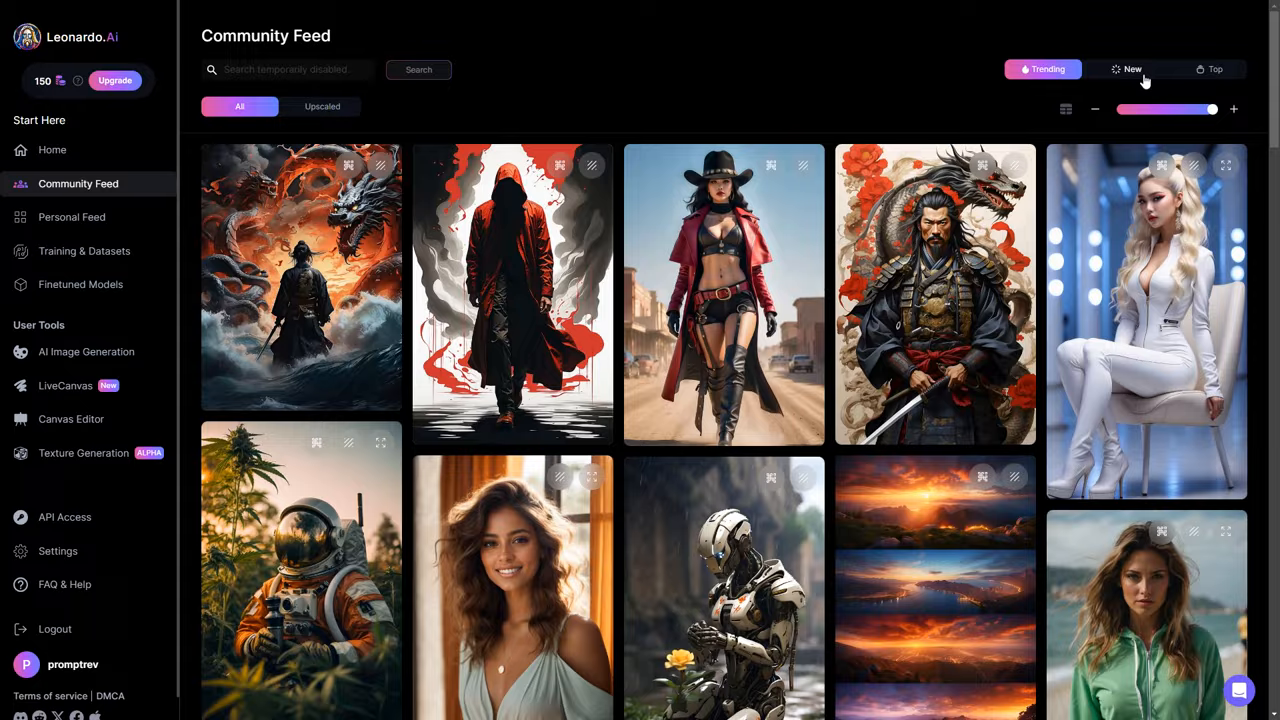
pyautogui.click(71, 217)
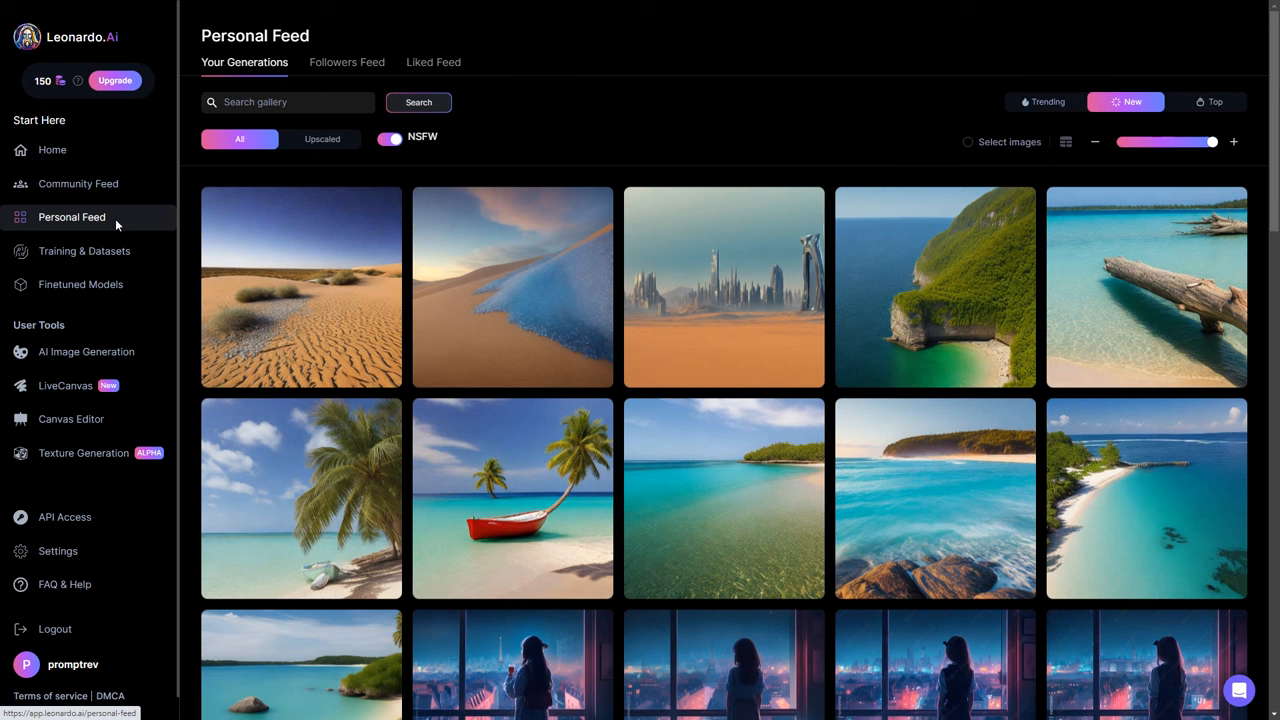
pyautogui.click(84, 251)
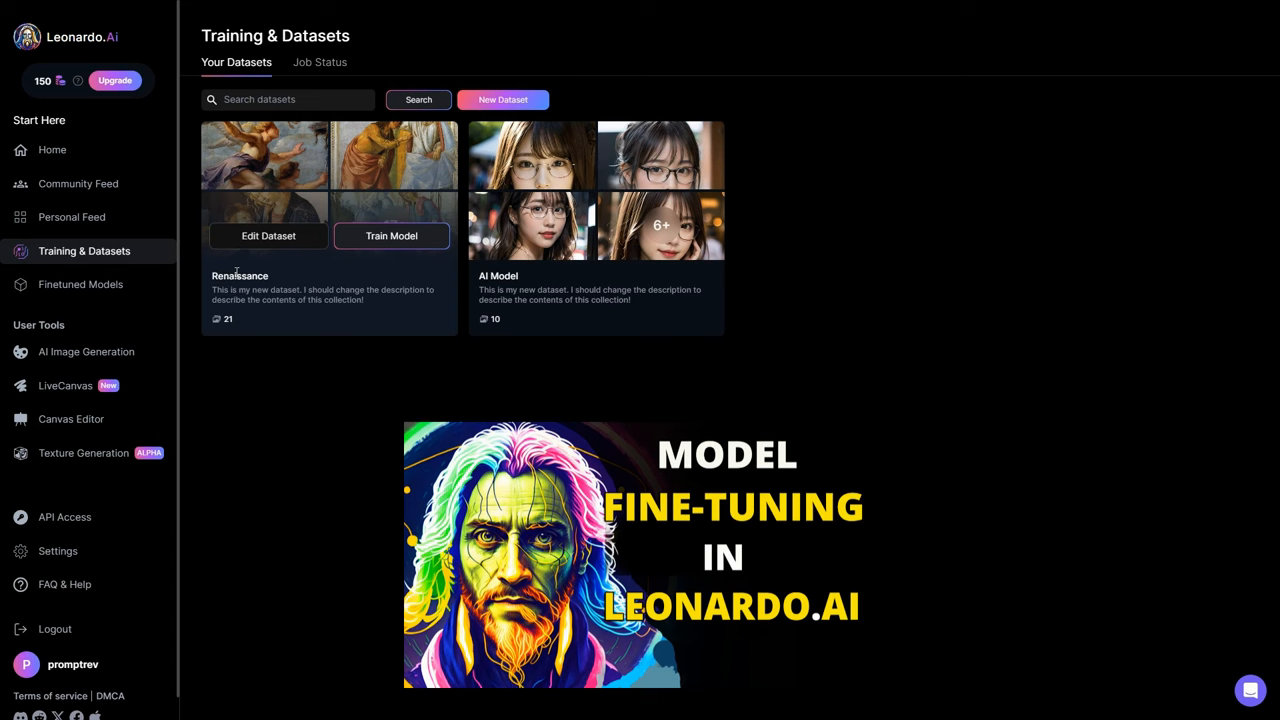
pyautogui.click(80, 284)
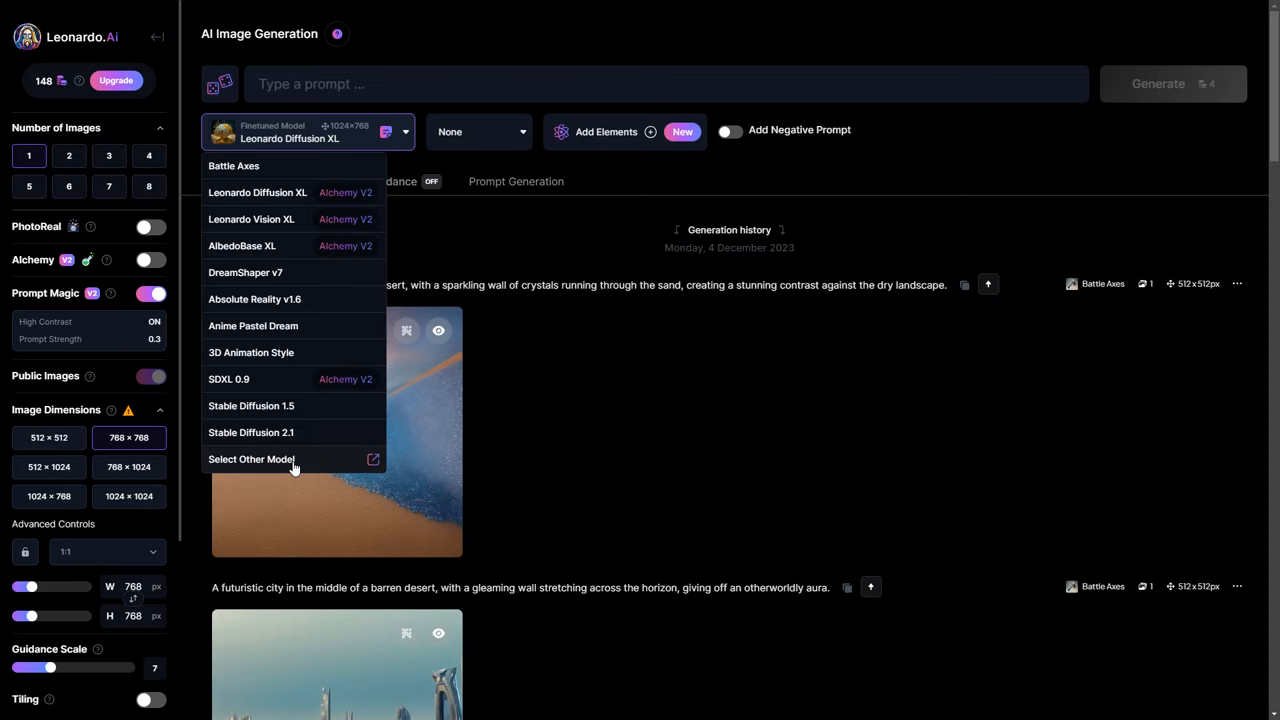
# Step: Browse the Platform Models gallery and view, then close, the Absolute Reality v1.6 details
pyautogui.click(251, 459)
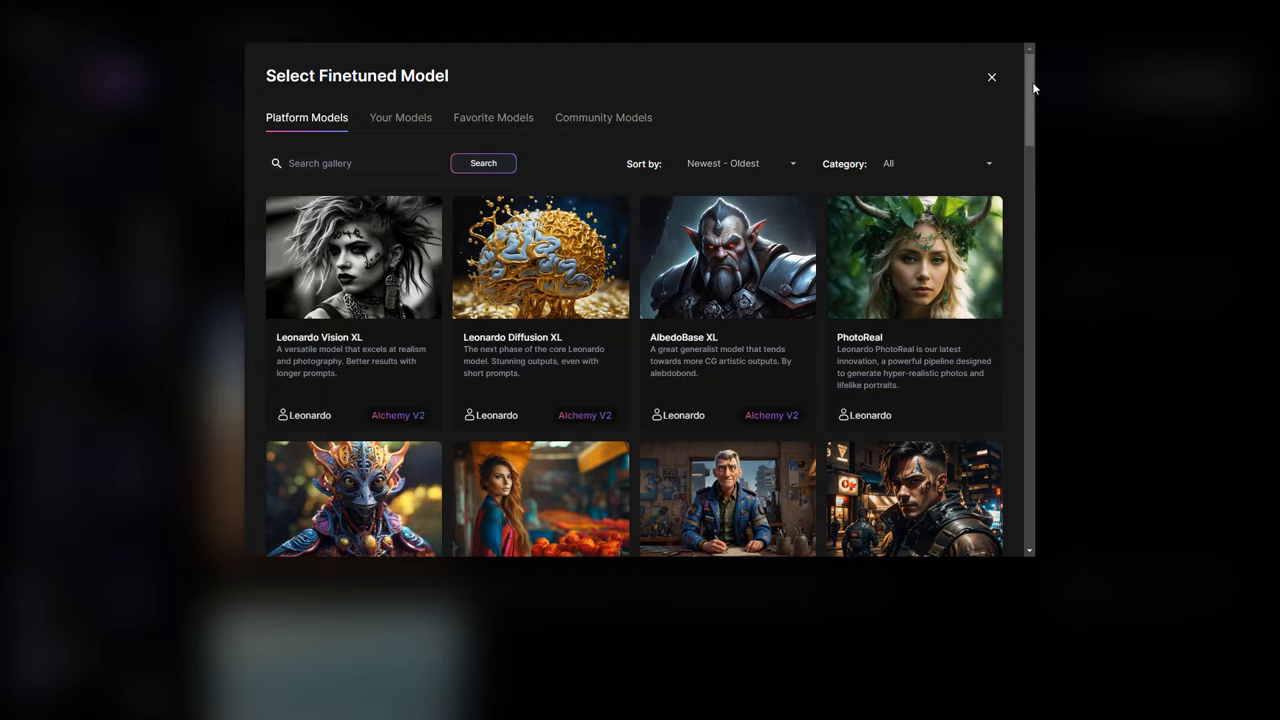
pyautogui.scroll(-3)
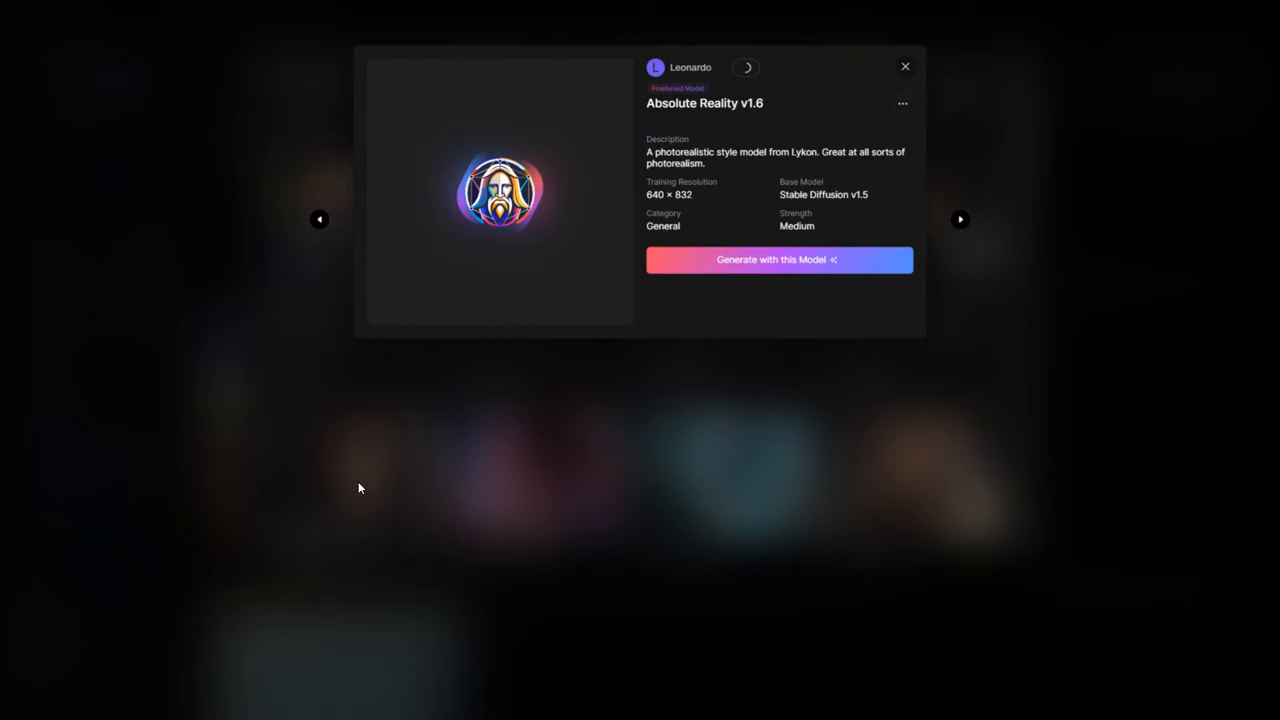
pyautogui.click(904, 66)
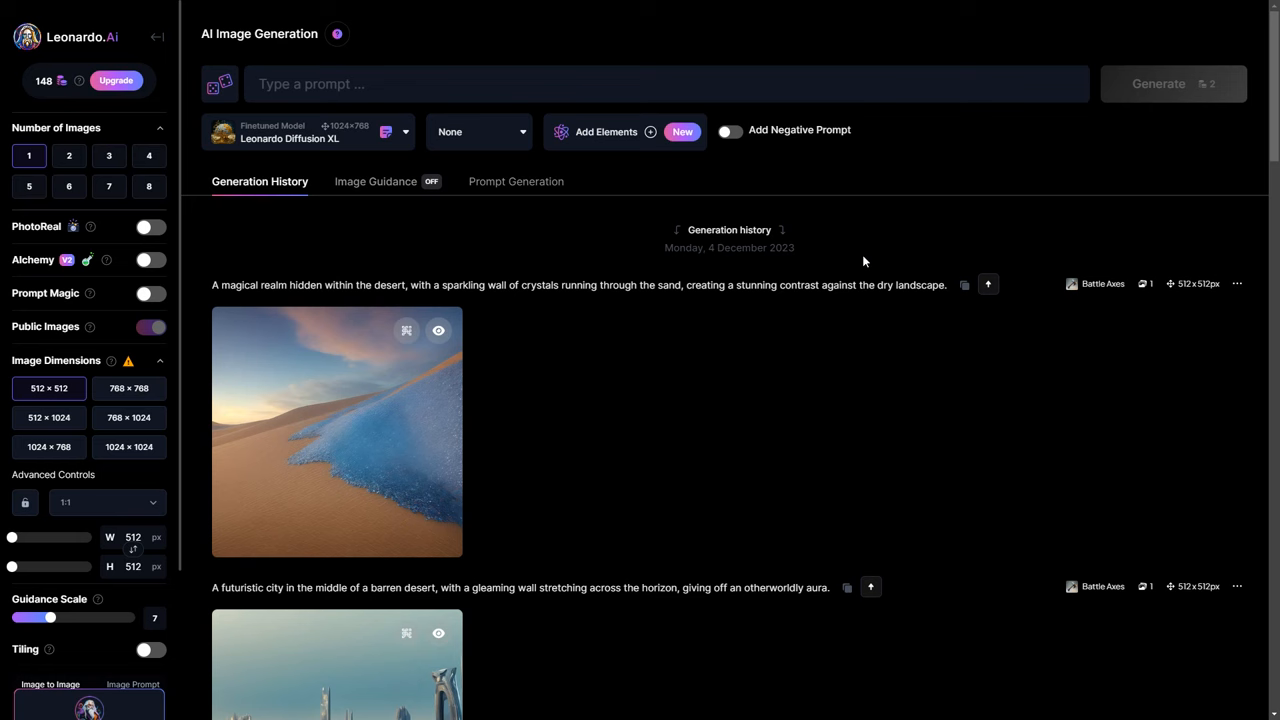
pyautogui.click(729, 131)
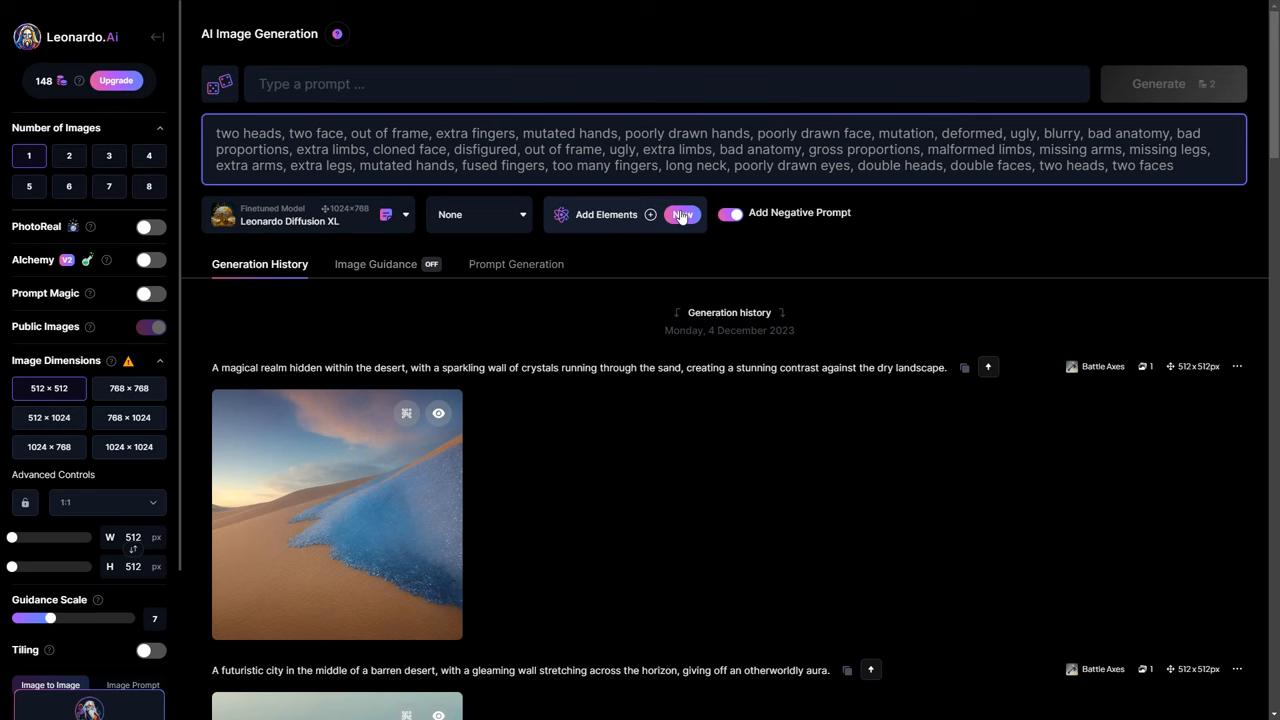
pyautogui.click(606, 214)
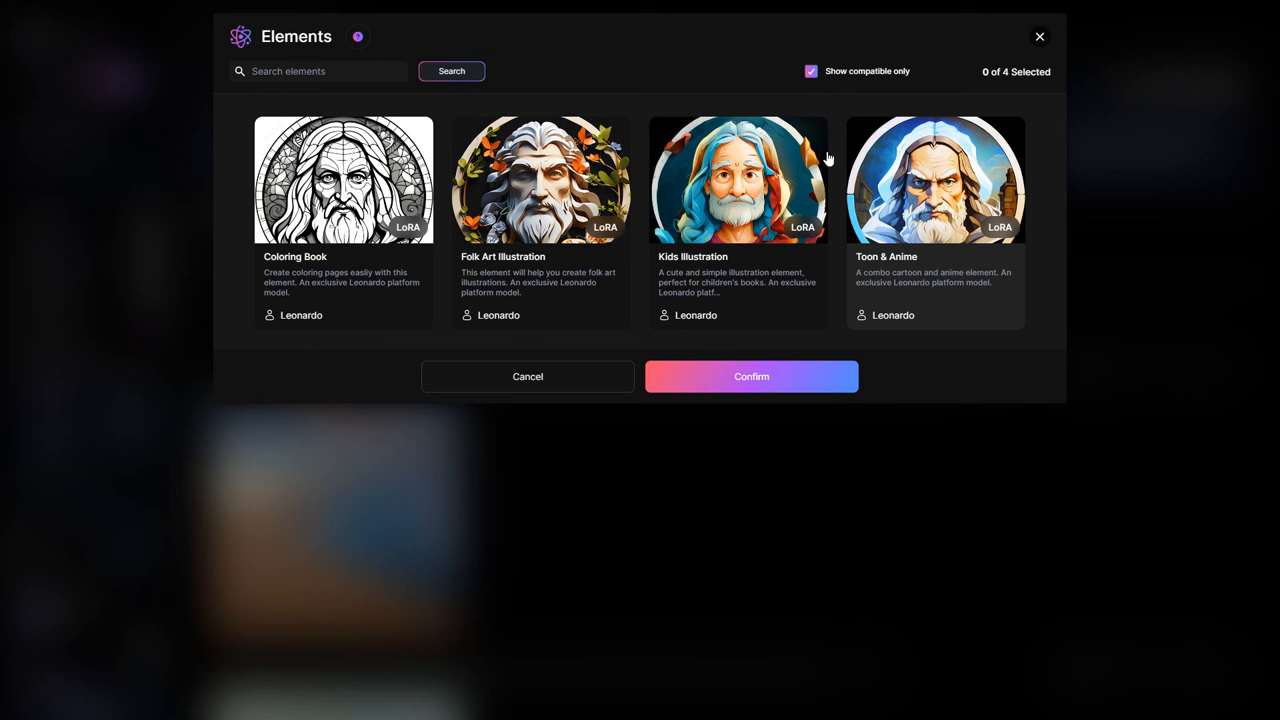
pyautogui.moveTo(915, 200)
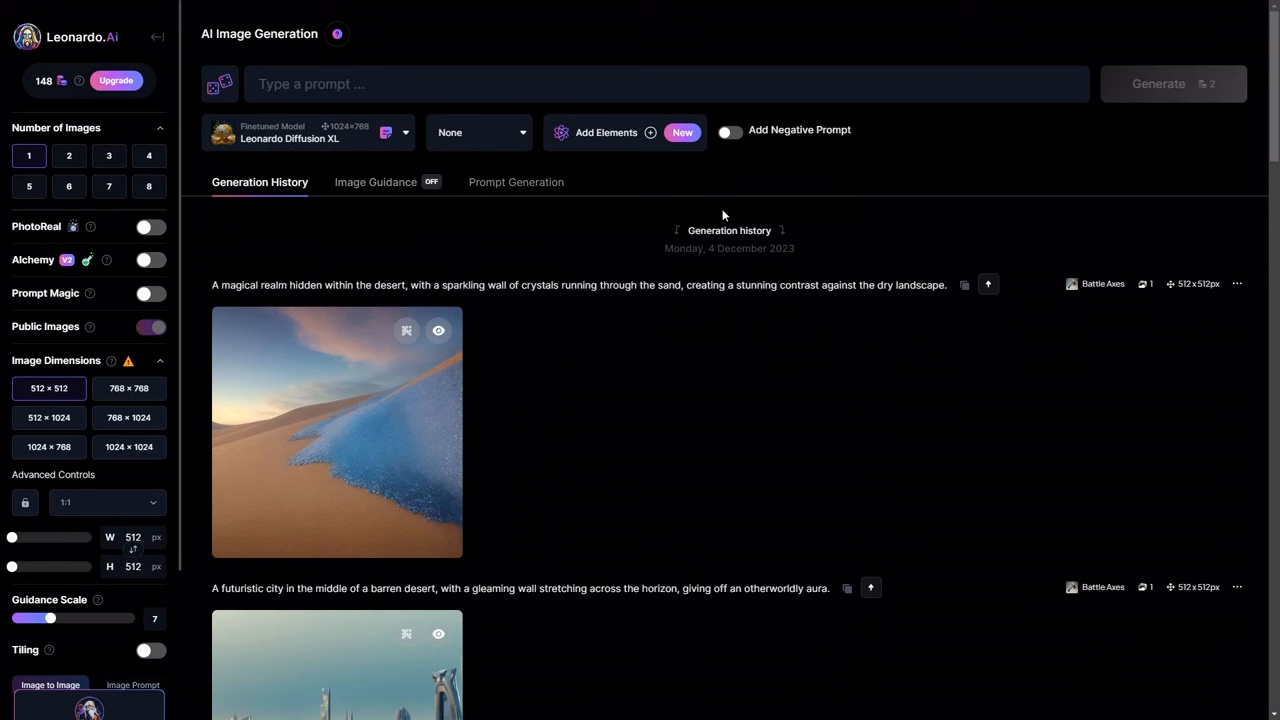
pyautogui.moveTo(872, 461)
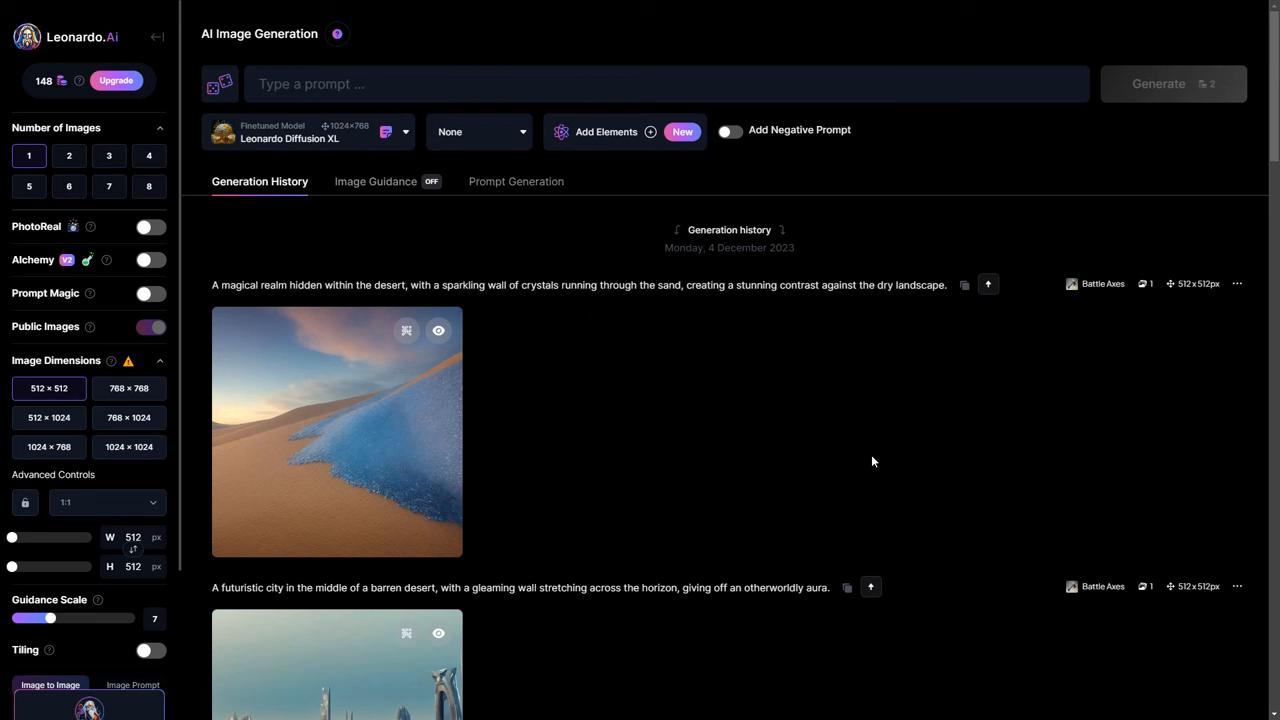
# Step: Upload the Leonardo.ai logo as an Image to Image guidance source
pyautogui.click(375, 181)
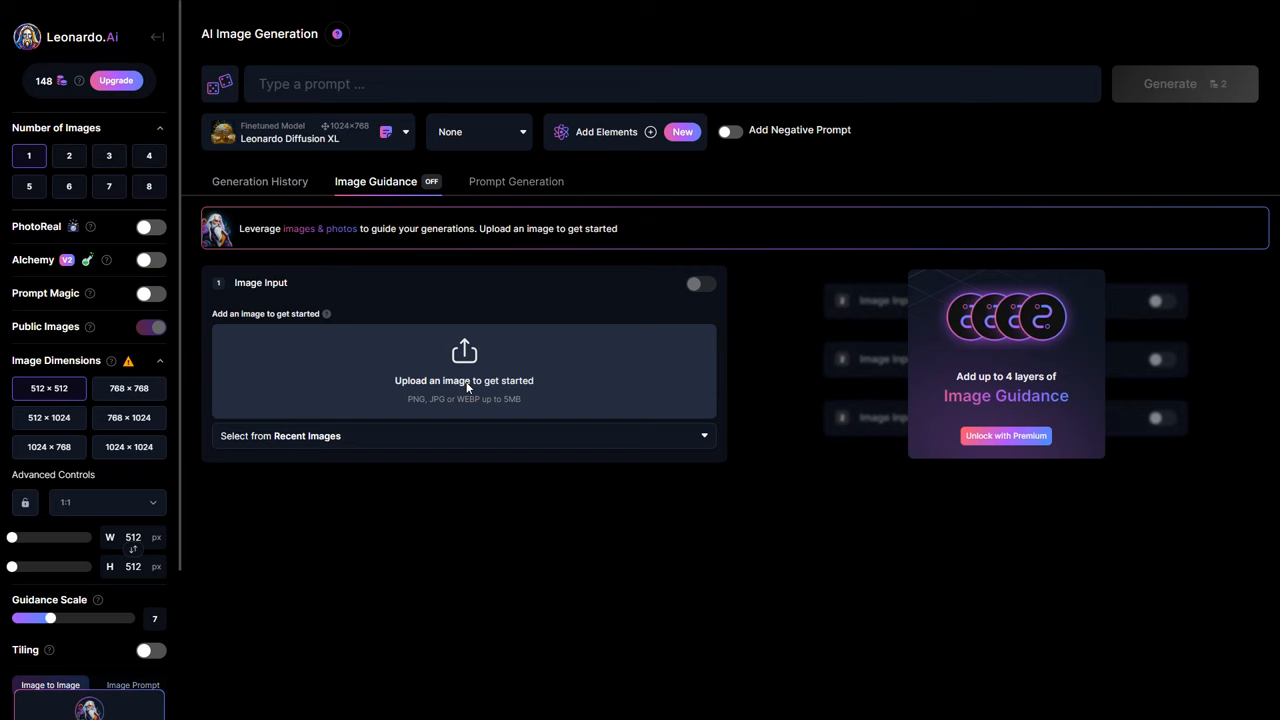
pyautogui.click(464, 380)
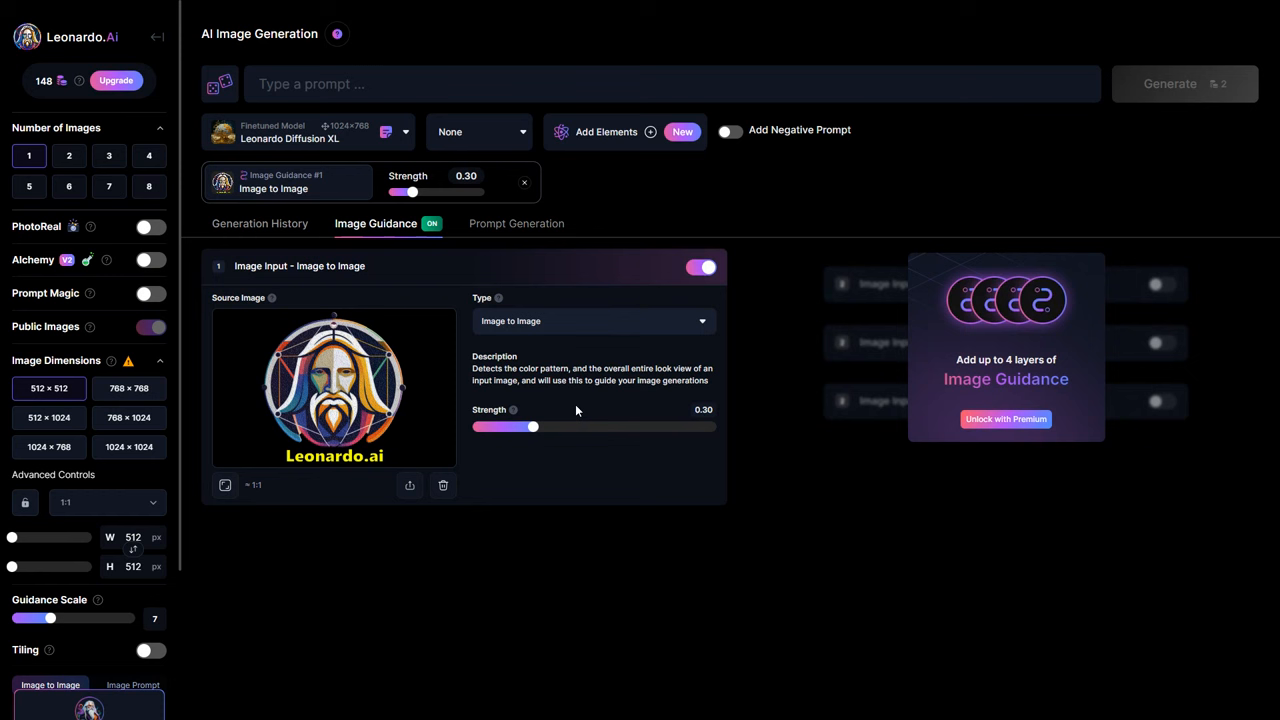
pyautogui.click(516, 223)
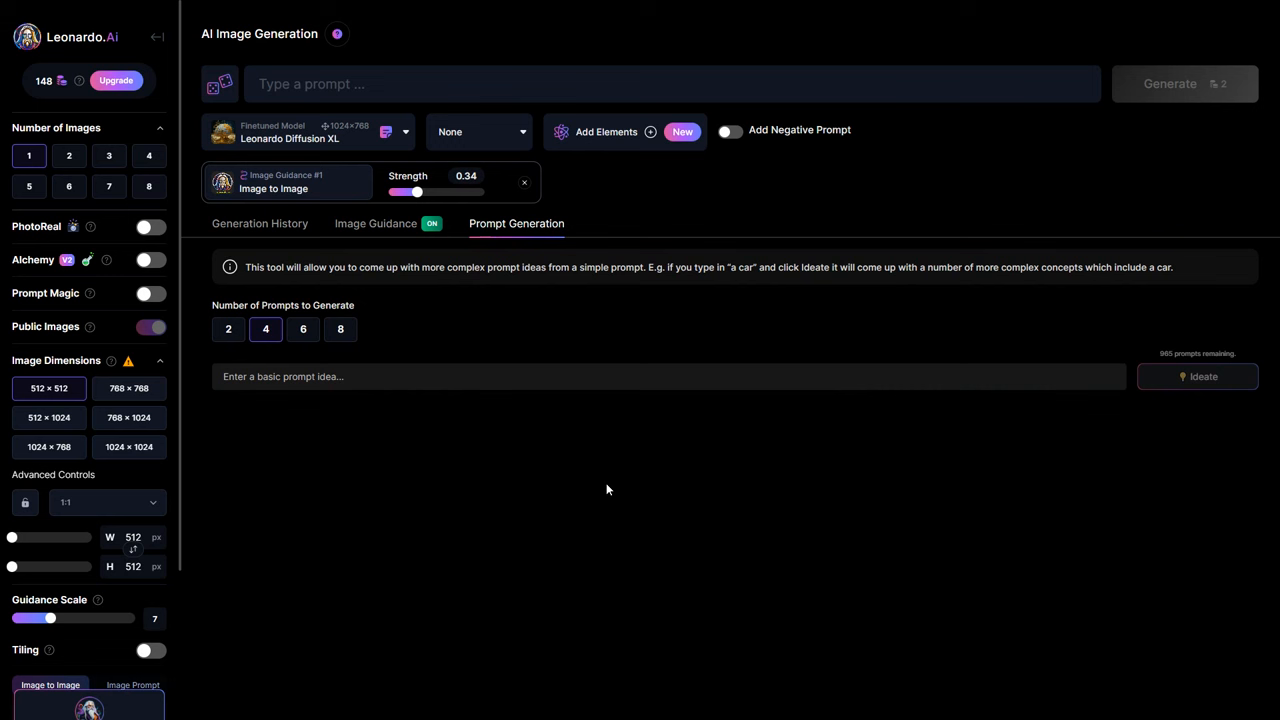
# Step: Ideate prompts from 'futuristic landscape' and generate the first, bustling-metropolis prompt
pyautogui.write('futurist')
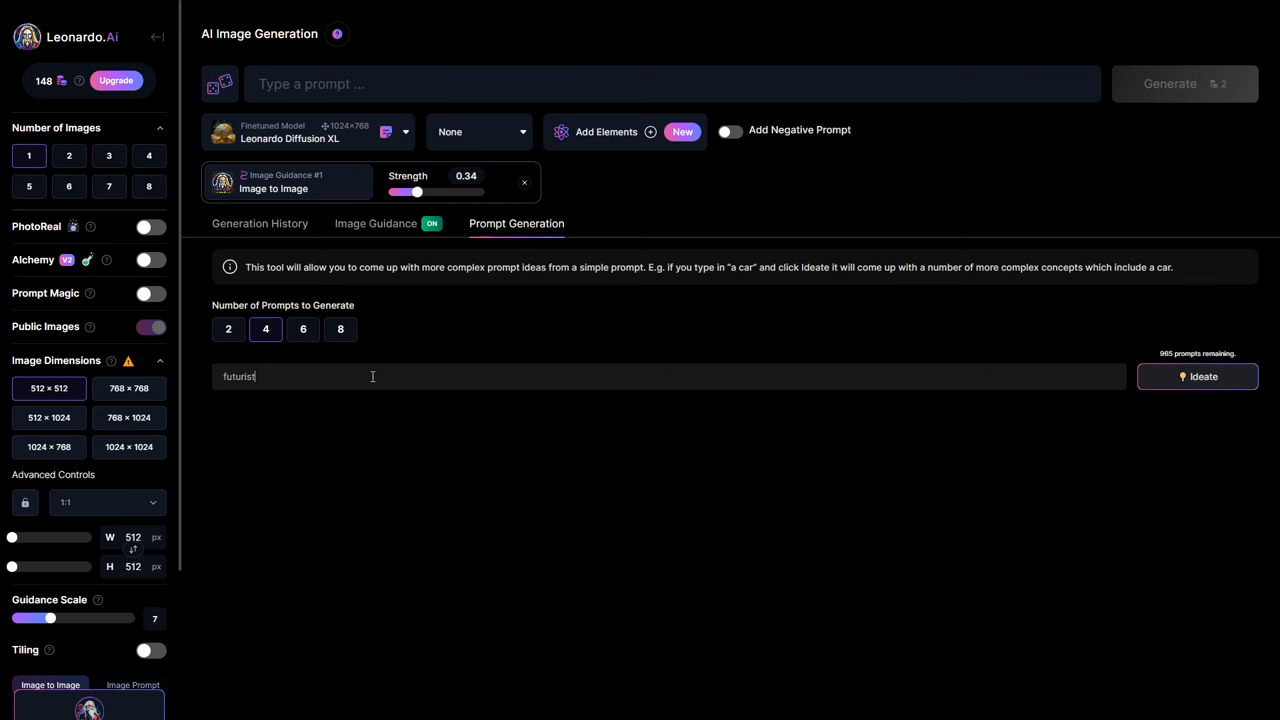
pyautogui.click(1196, 376)
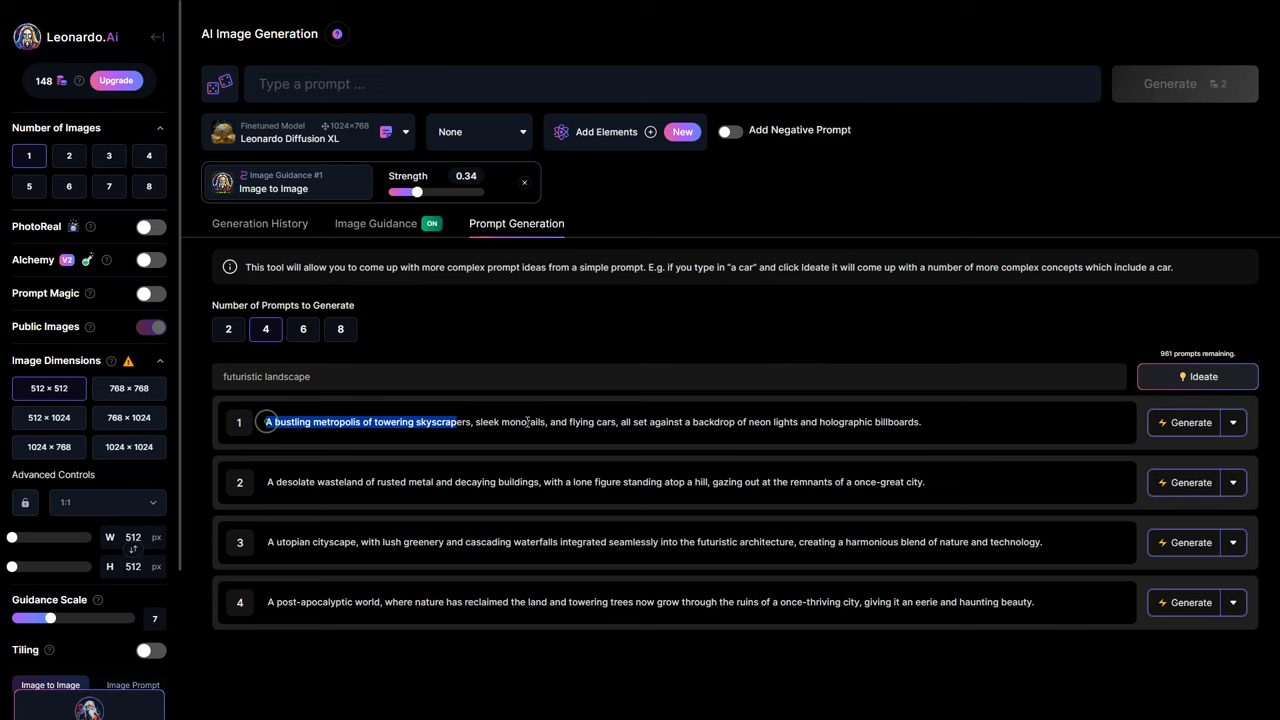
pyautogui.click(1189, 422)
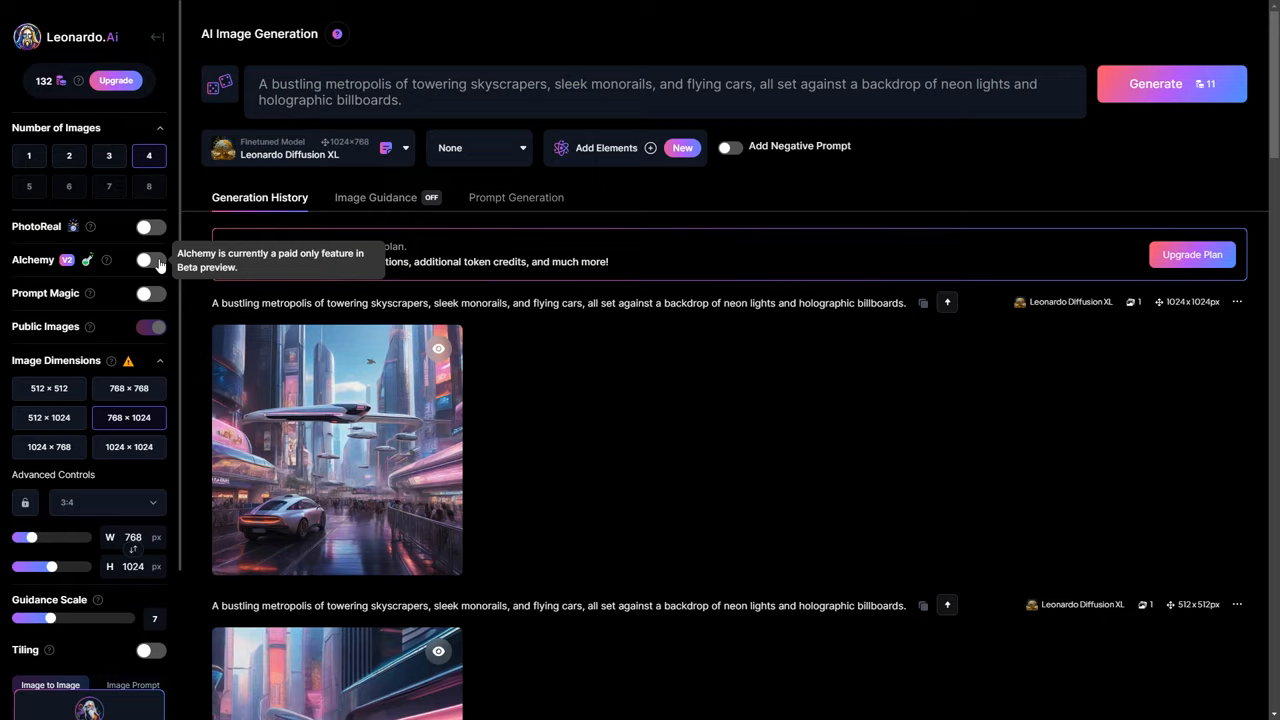
pyautogui.click(145, 260)
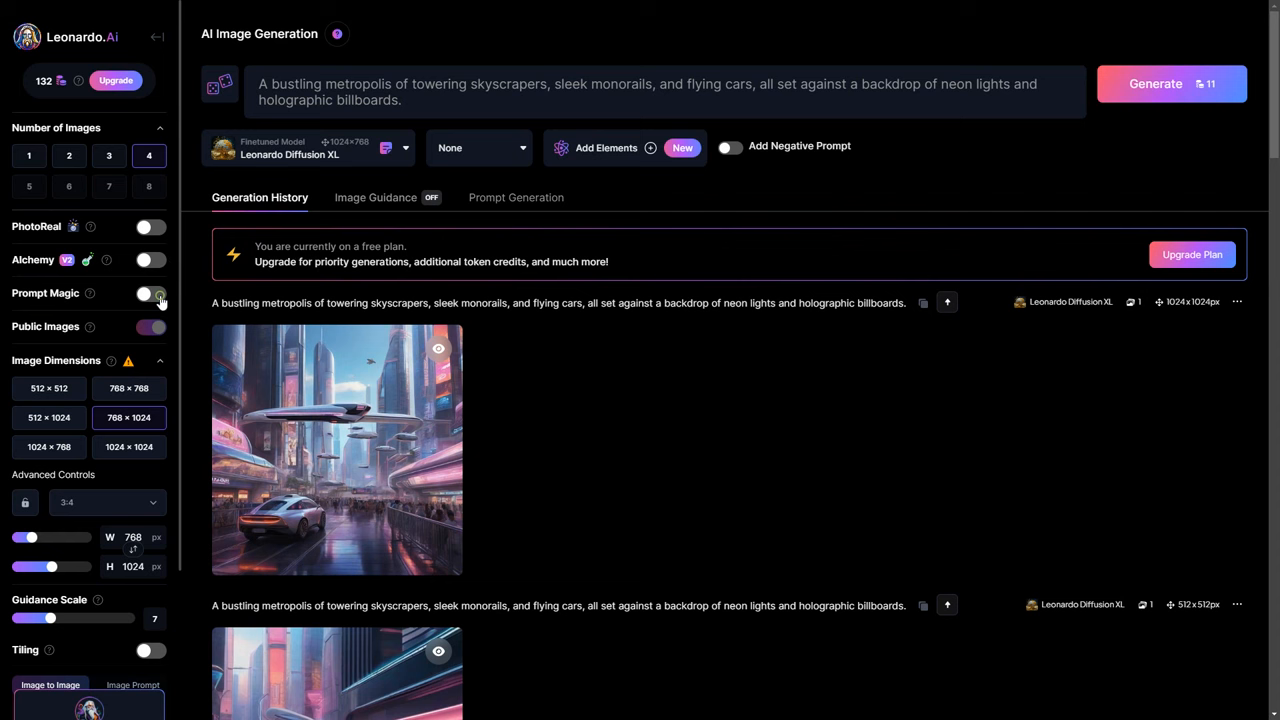
# Step: Enable Prompt Magic v2 with High Contrast on at strength 0.3 and save
pyautogui.click(148, 293)
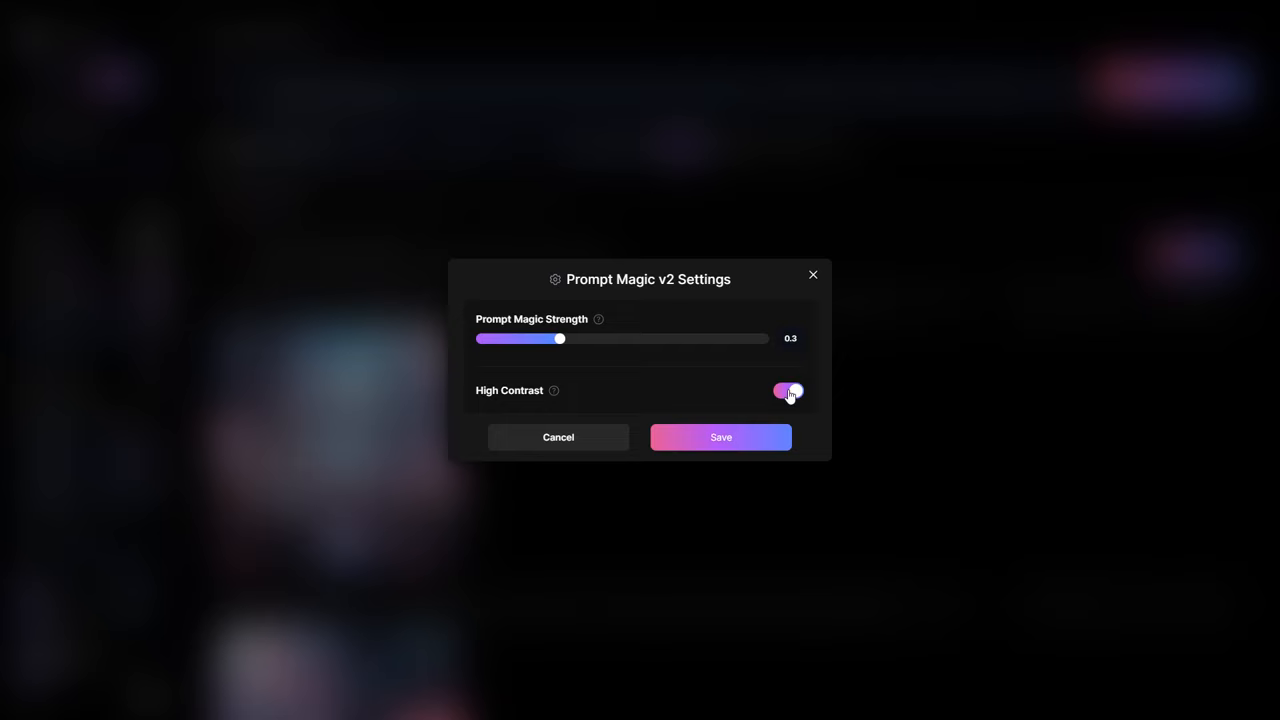
pyautogui.click(720, 437)
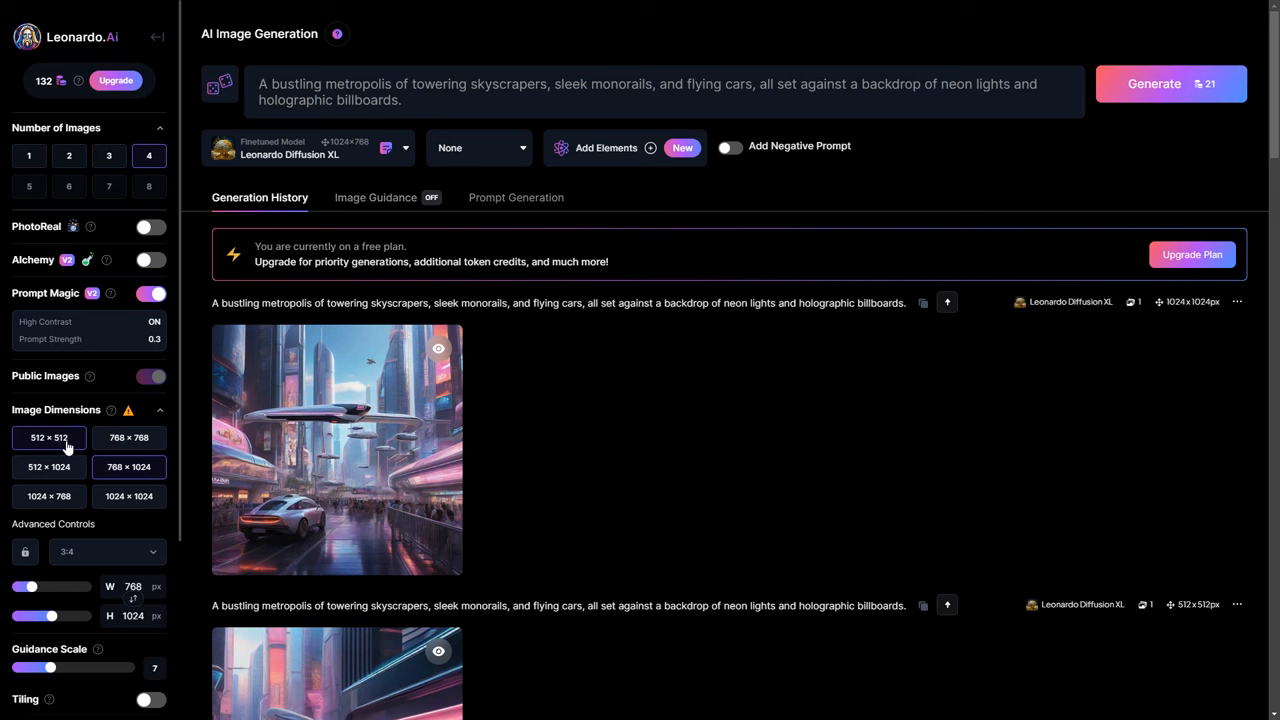
# Step: Choose 1024×1024, then the 9:16 aspect ratio for an 840 × 1360 output
pyautogui.click(128, 496)
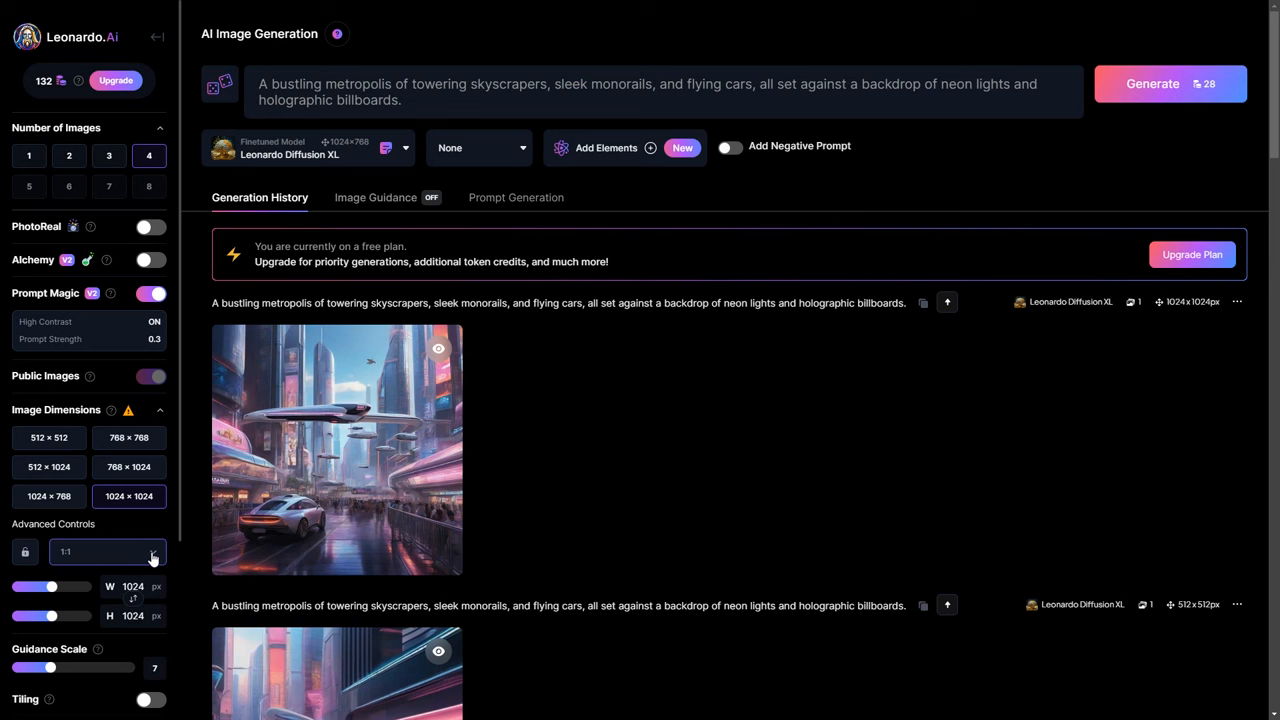
pyautogui.click(107, 551)
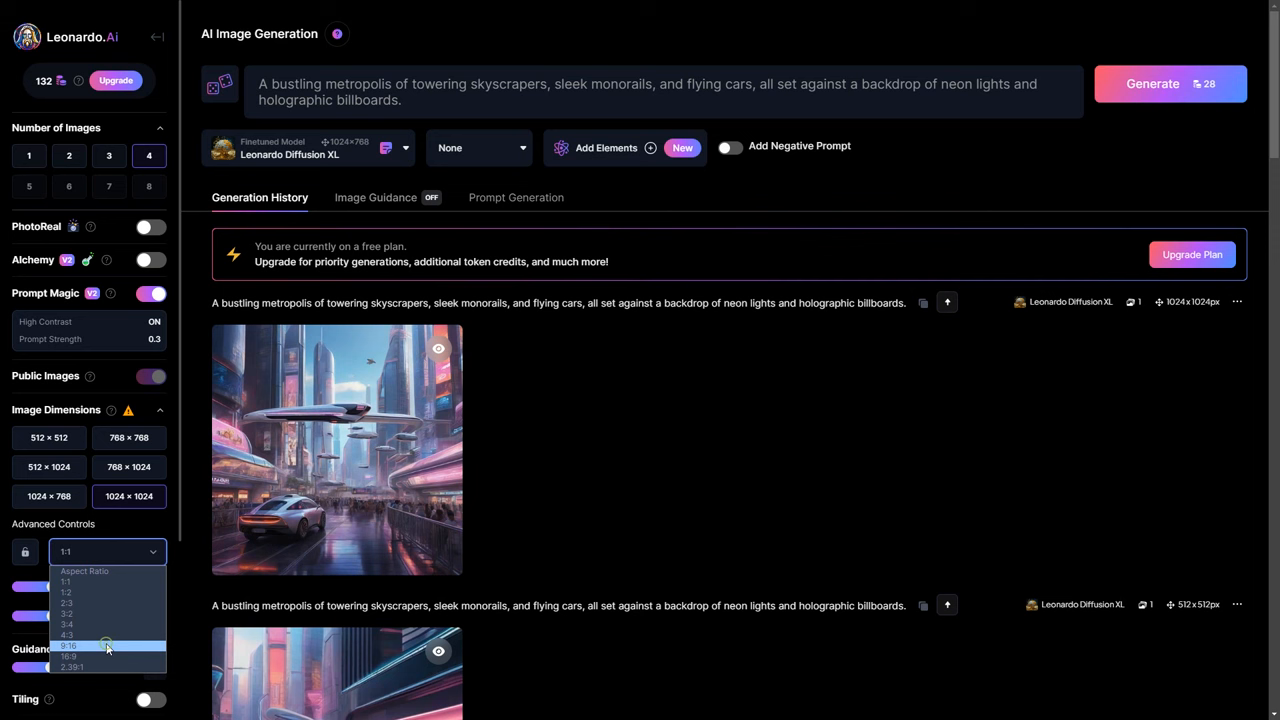
pyautogui.click(69, 646)
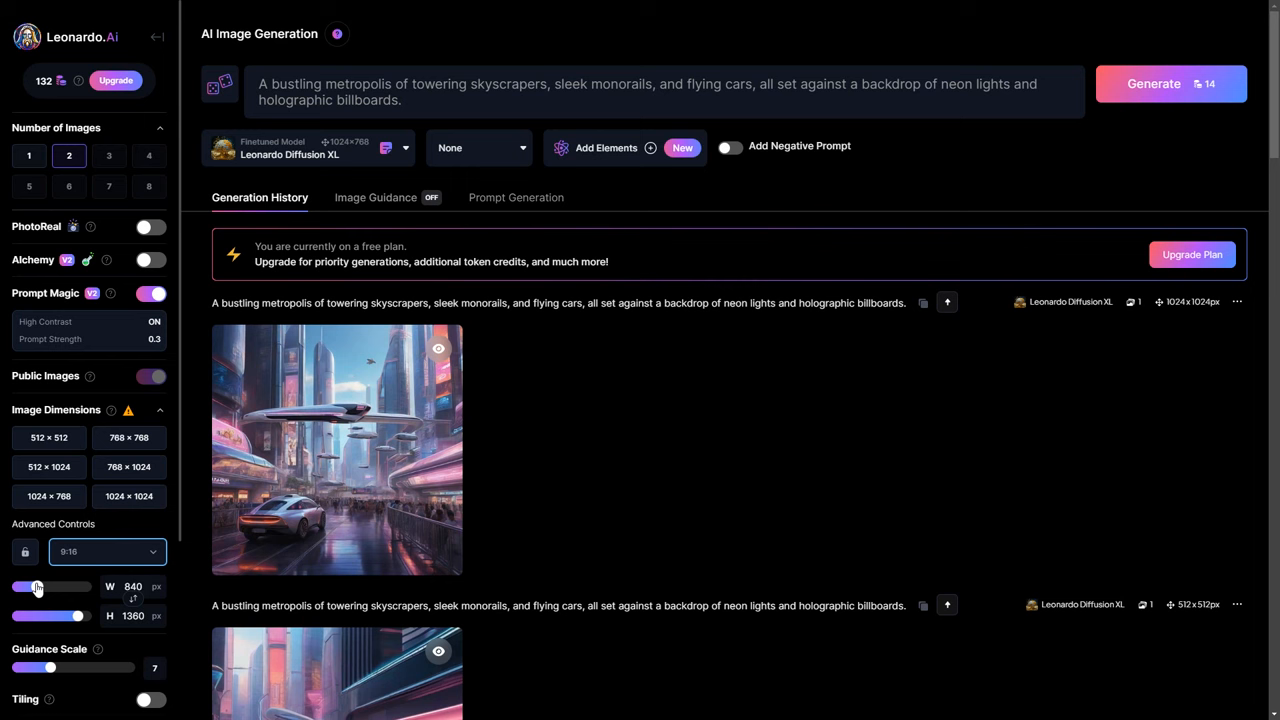
# Step: Set width to 816, guidance scale to 8, and the number of images to 1
pyautogui.moveTo(35, 667); pyautogui.dragTo(108, 667)
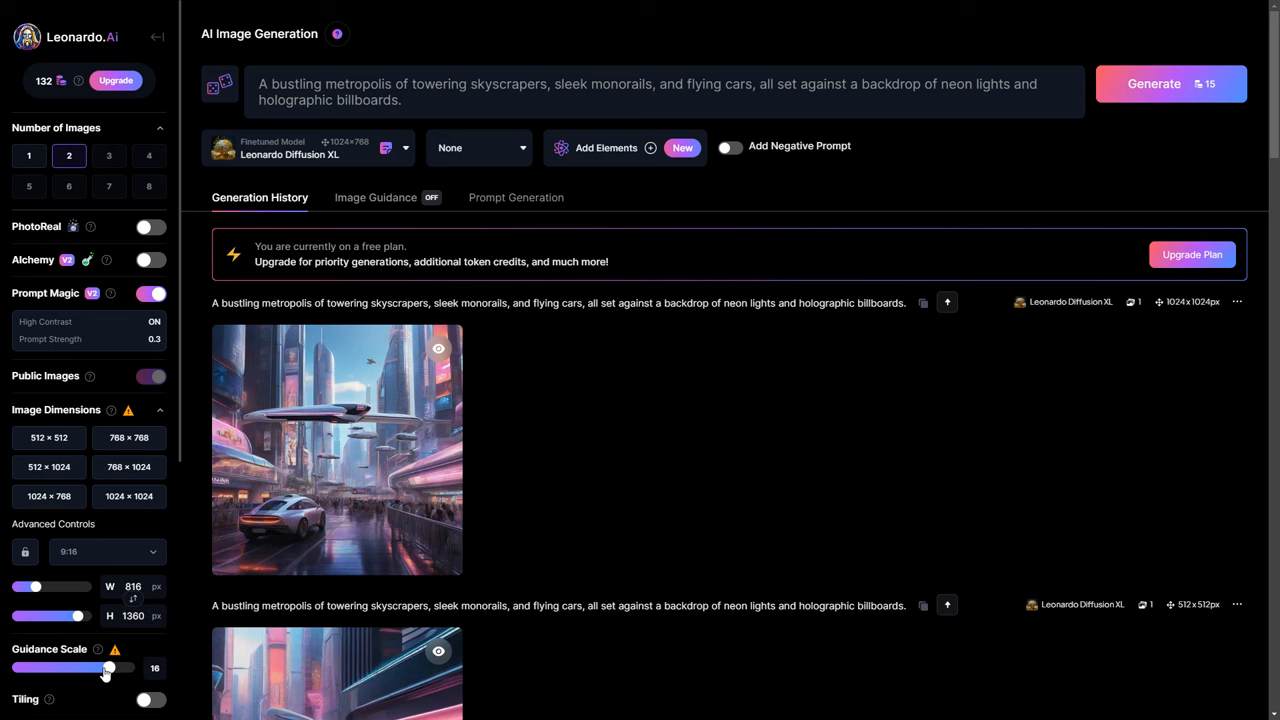
pyautogui.moveTo(108, 668); pyautogui.dragTo(57, 668)
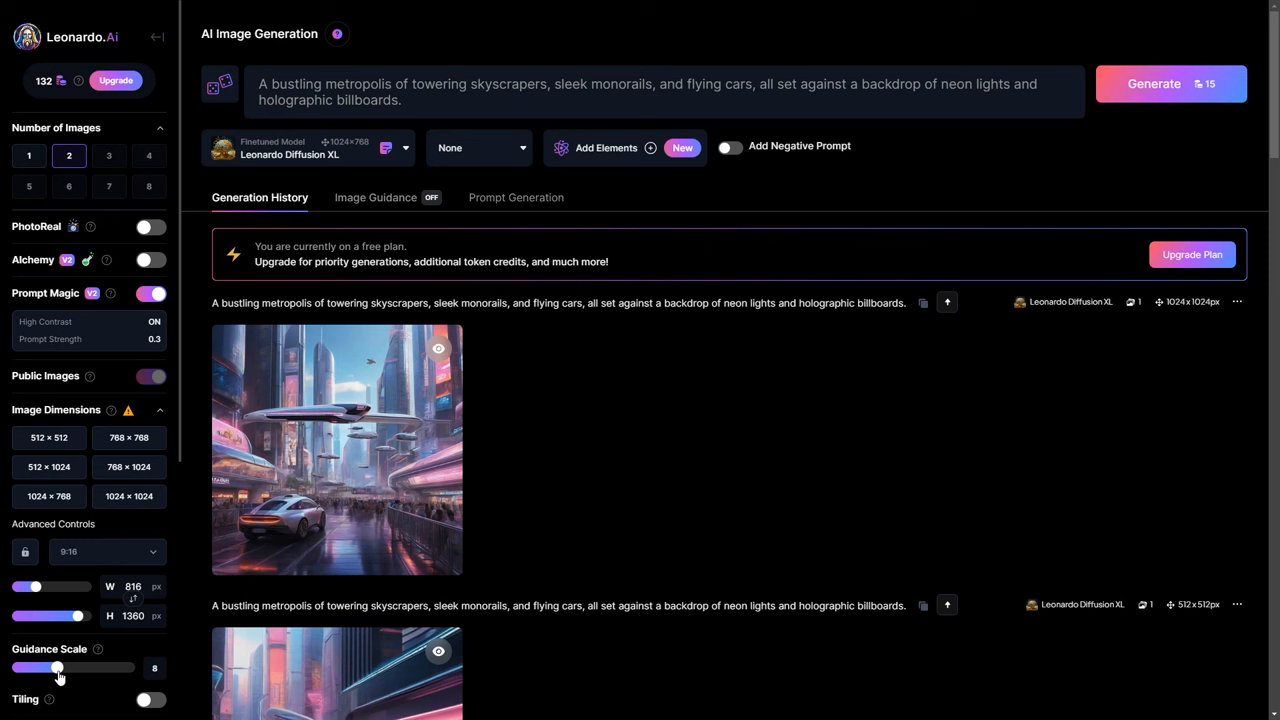
pyautogui.click(29, 155)
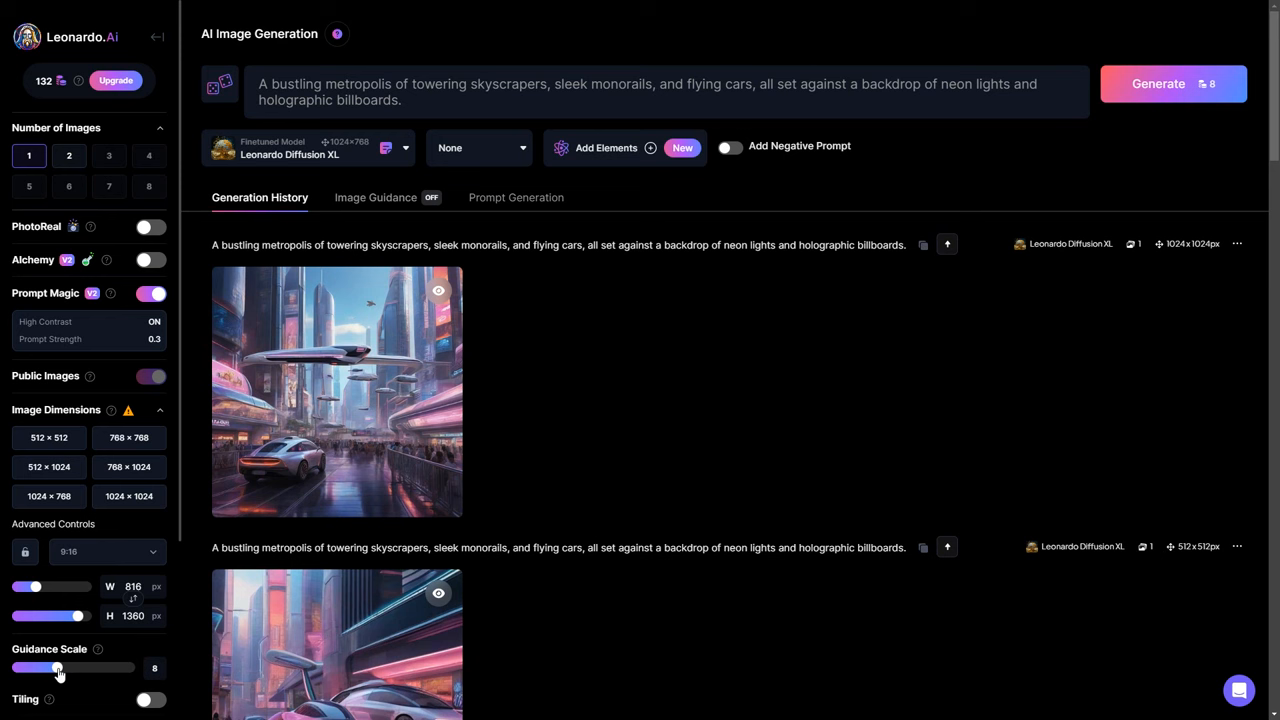
# Step: Generate an image from the prompt 'beach with a wooden boat' and open the result
pyautogui.write('beach with a wooden b')
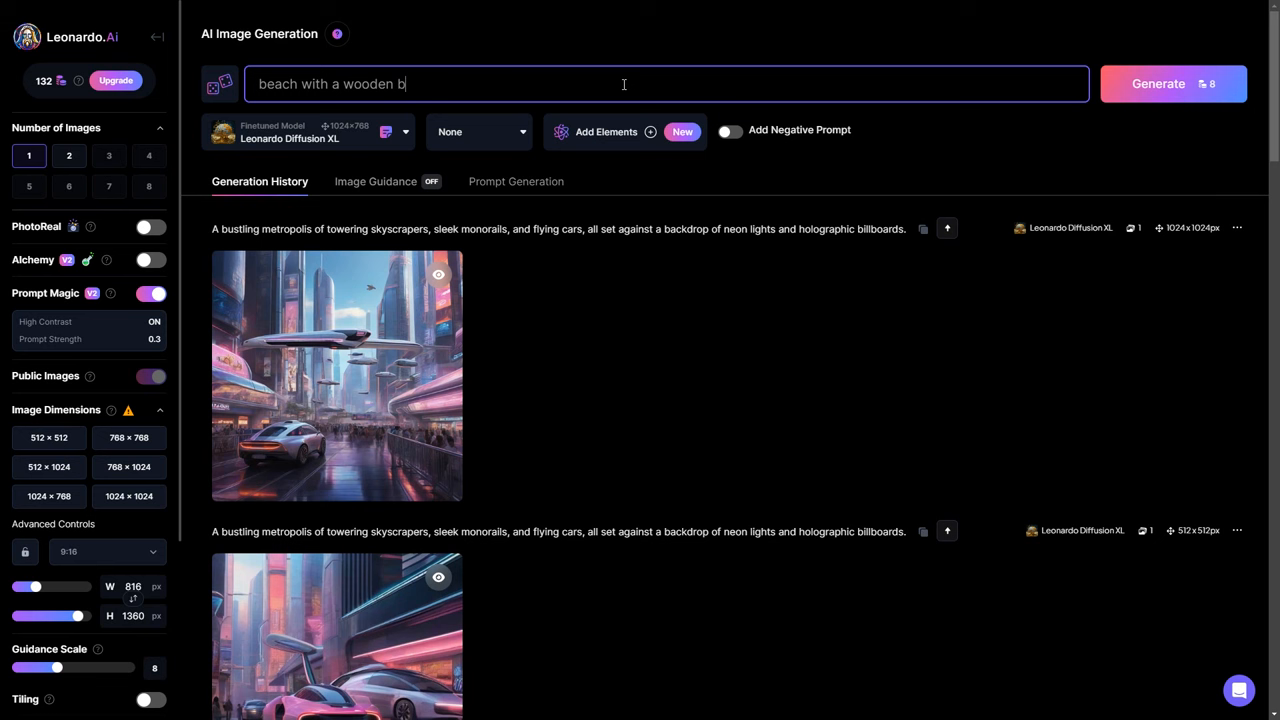
pyautogui.write('oat')
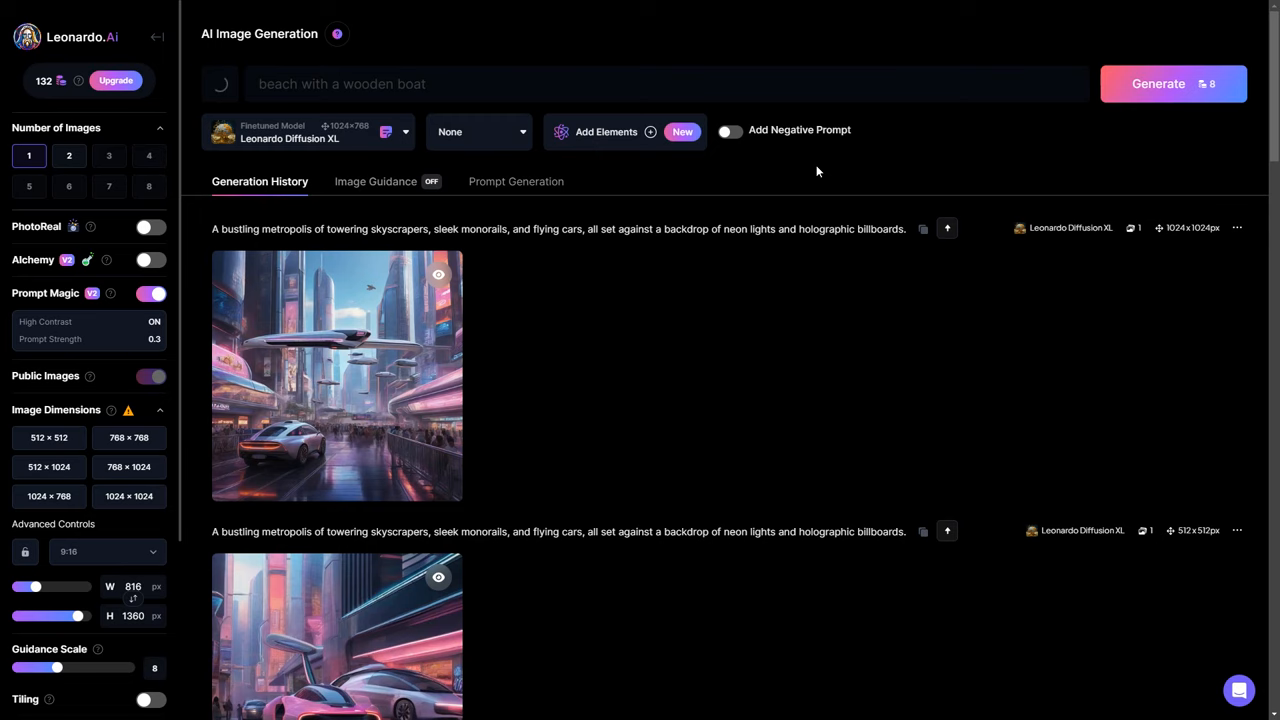
pyautogui.click(1158, 83)
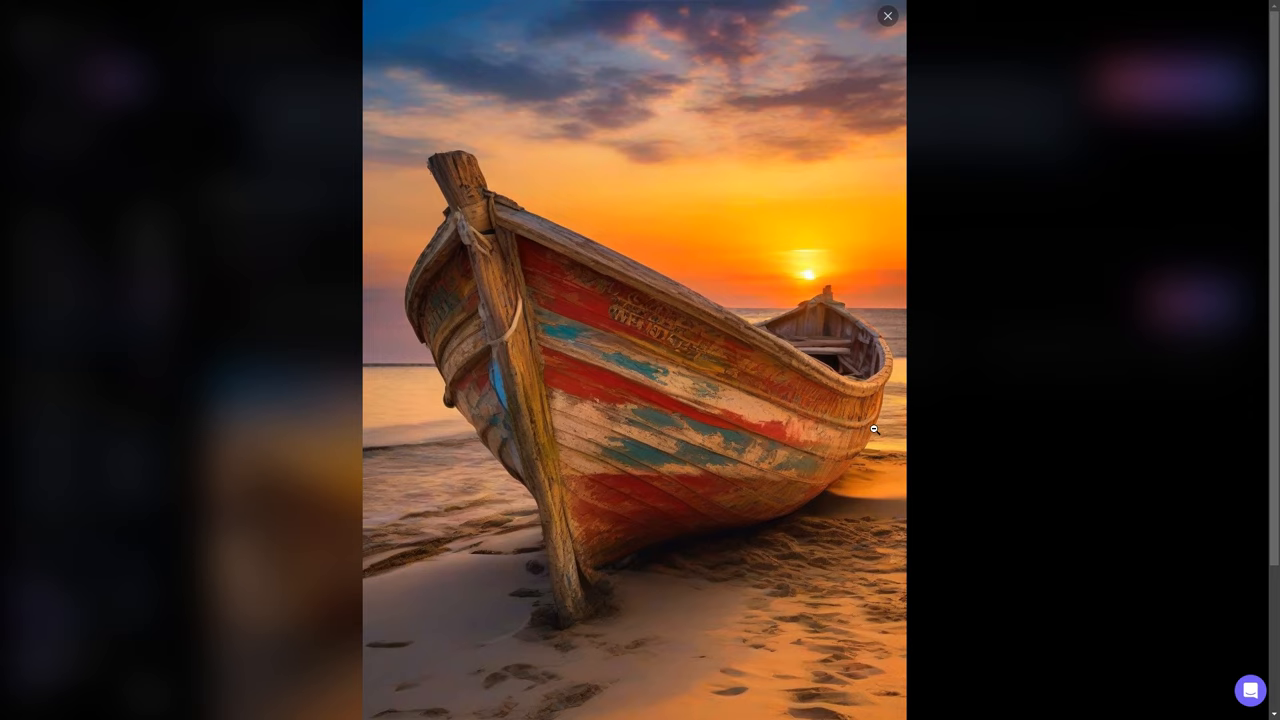
pyautogui.click(887, 15)
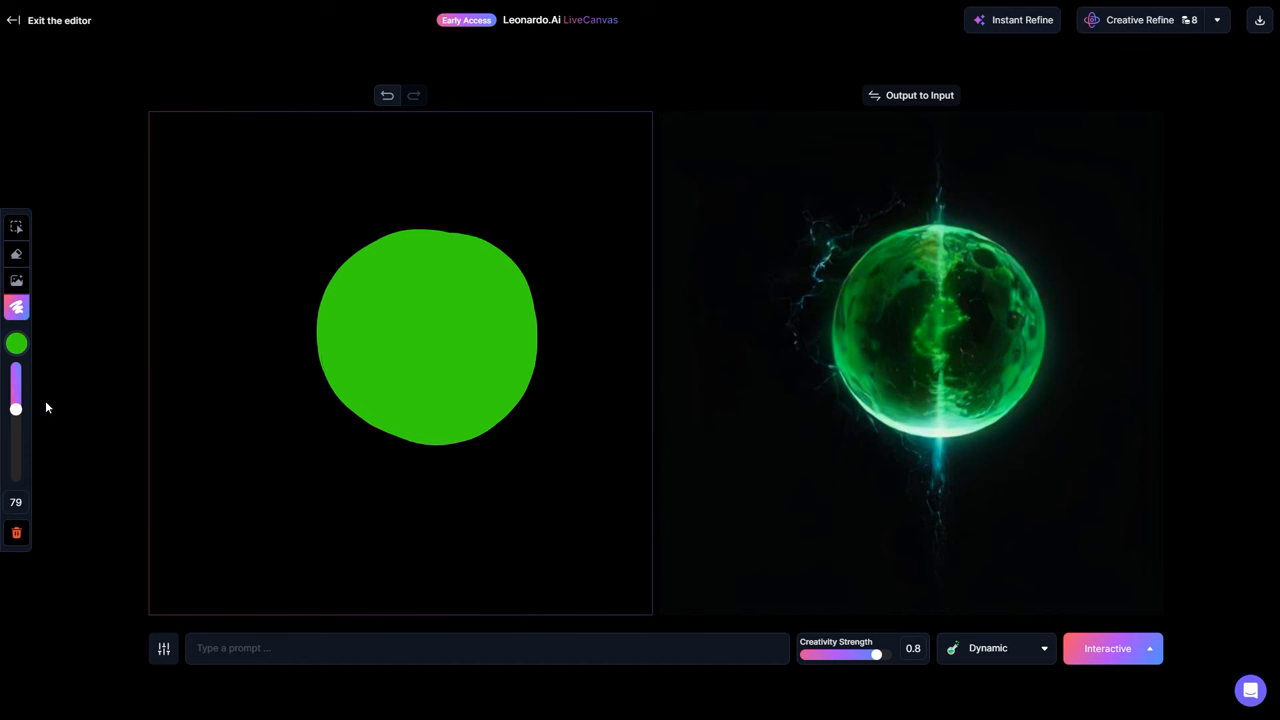
# Step: Open the Canvas editor with an empty 512 × 512 frame
pyautogui.click(16, 343)
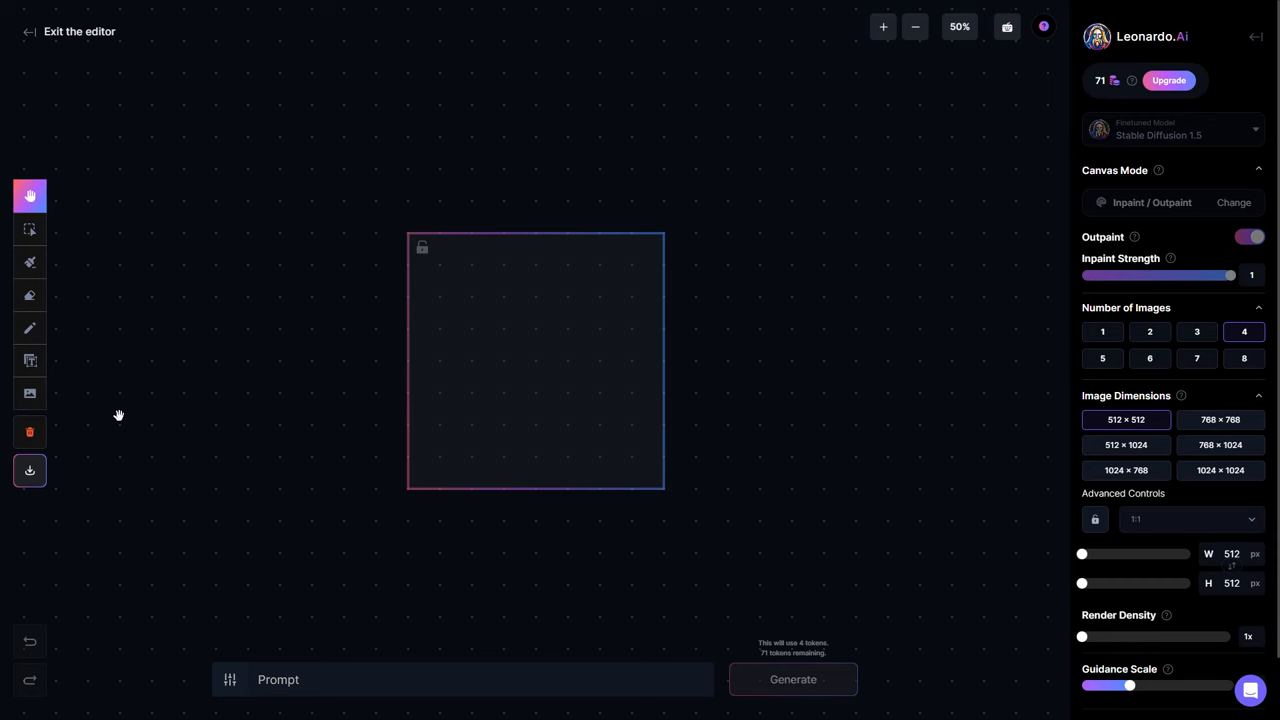
# Step: Outpaint the boat image in Canvas with 'sky' and 'sand' prompts, adding clouds and a rock
pyautogui.click(29, 229)
pyautogui.write('sky')
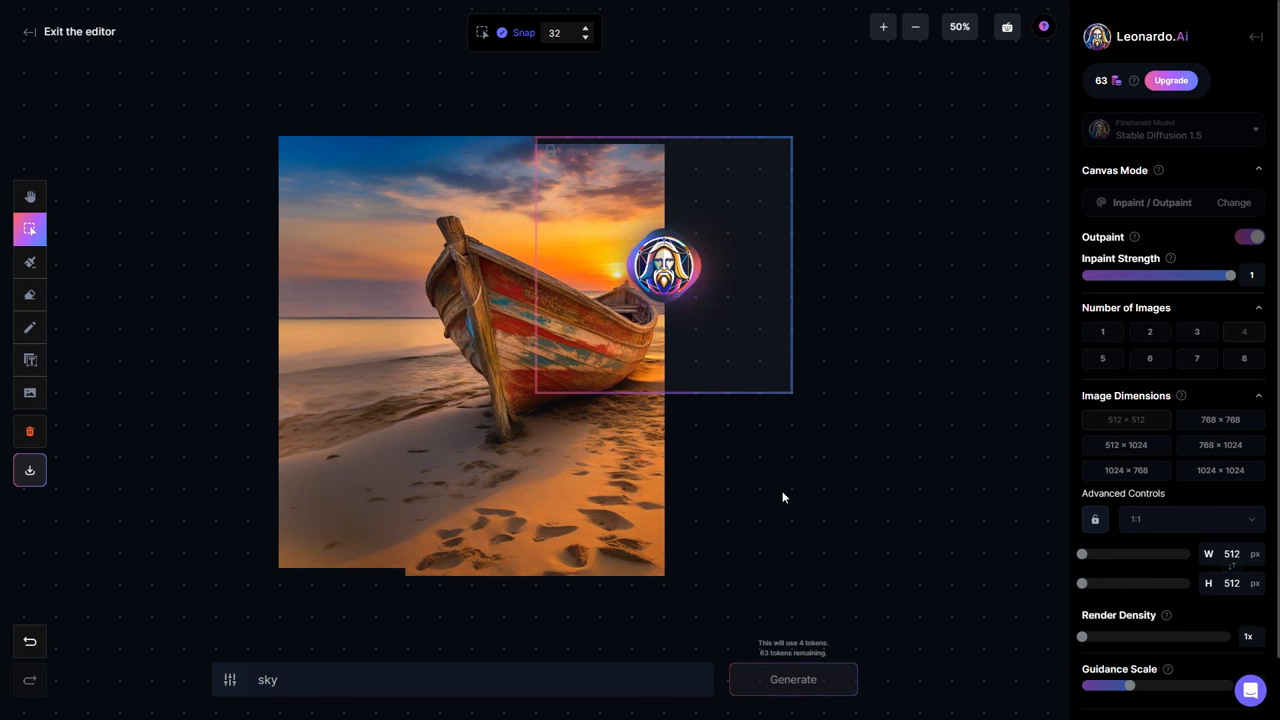
pyautogui.click(792, 679)
pyautogui.write('sand')
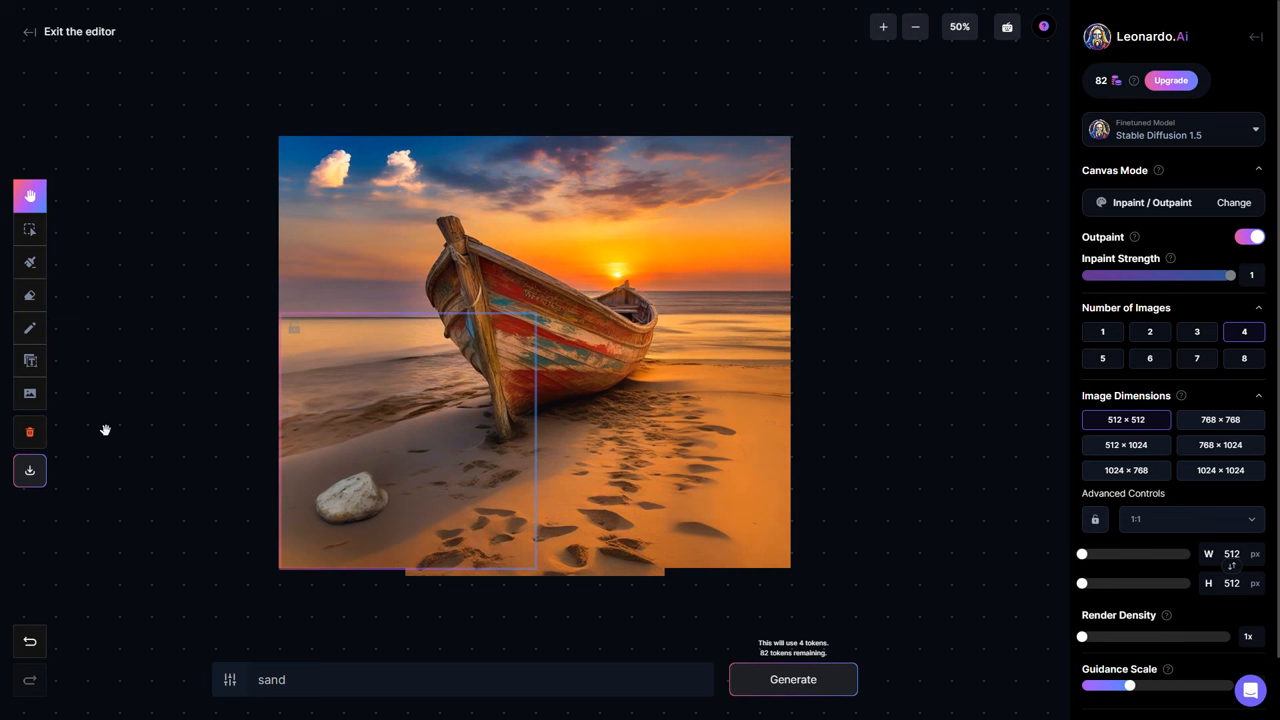
pyautogui.click(30, 470)
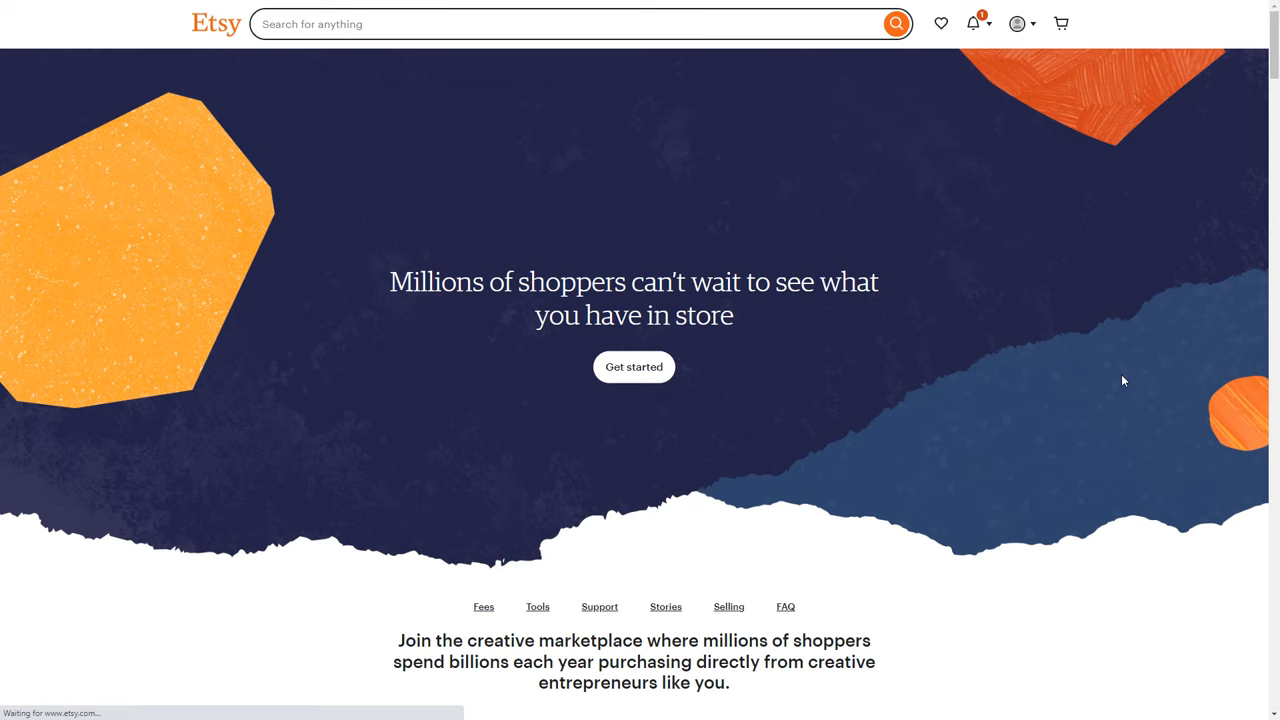
# Step: Open Etsy's Sell on Etsy page
pyautogui.click(633, 366)
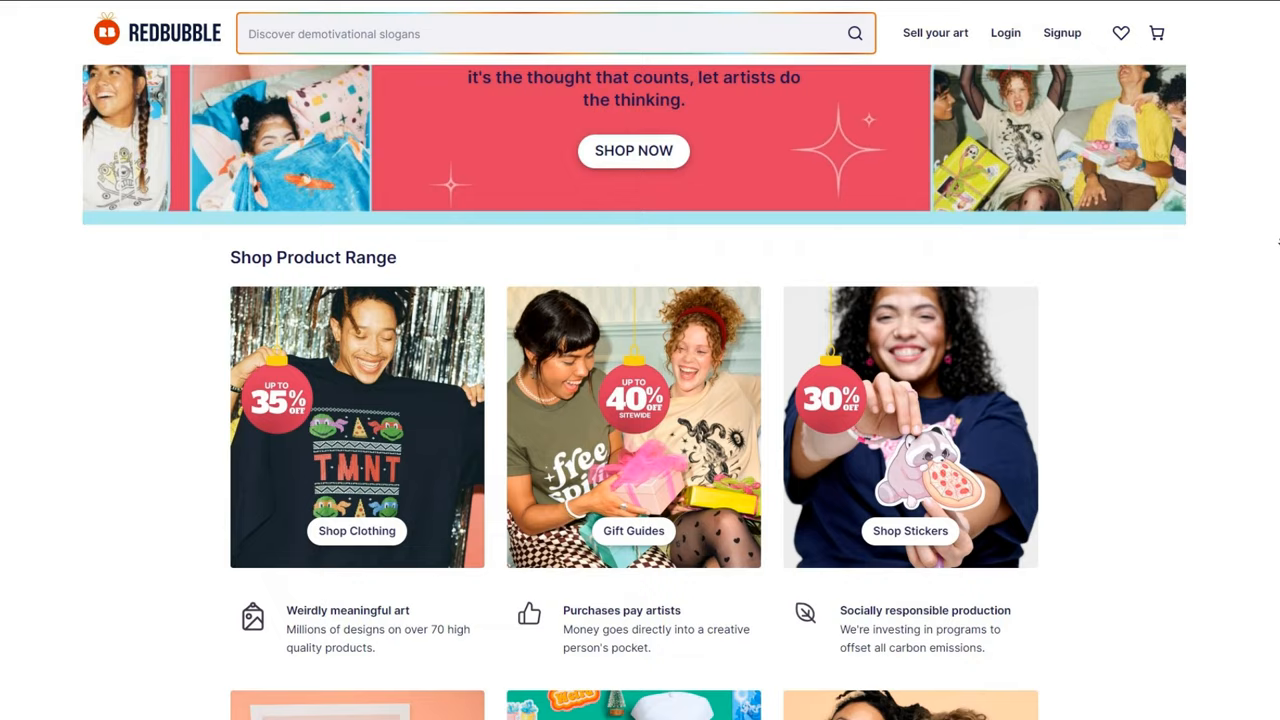
# Step: Scroll down Redbubble's home page through its product range
pyautogui.scroll(-3)
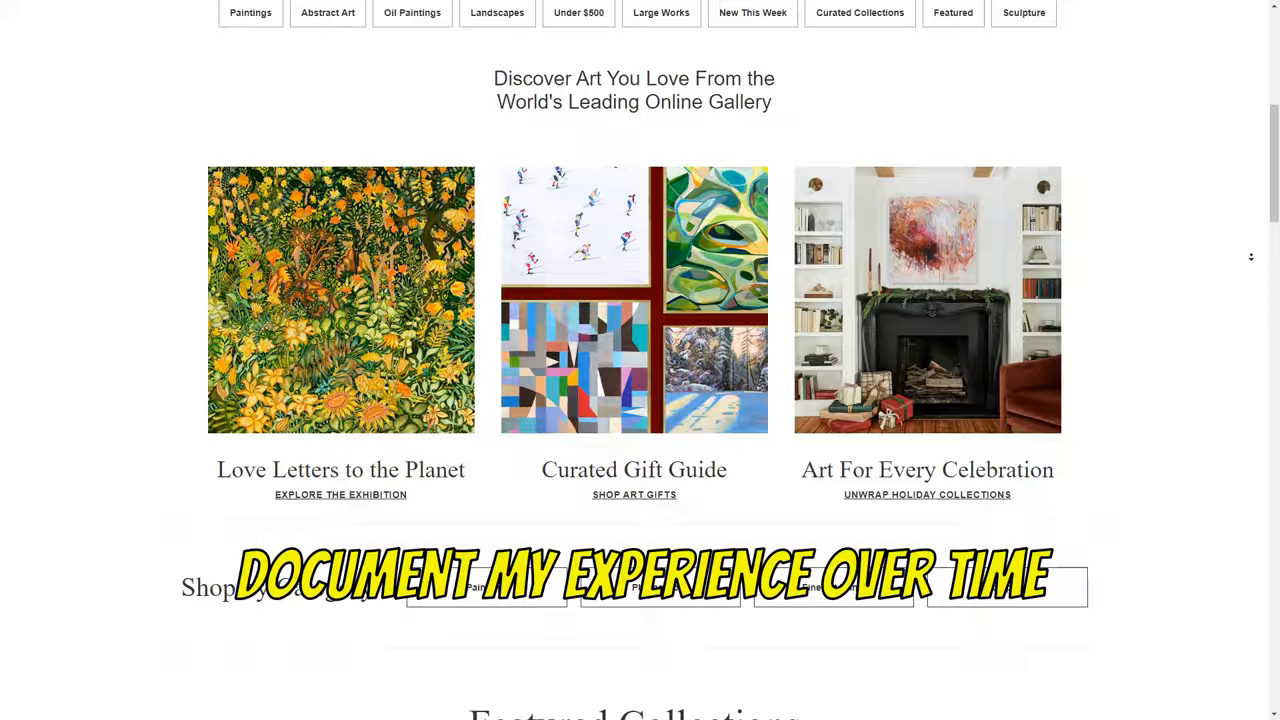
# Step: Scroll Saatchi Art's homepage past Holiday 2023 picks and price ranges to More to Explore
pyautogui.scroll(-3)
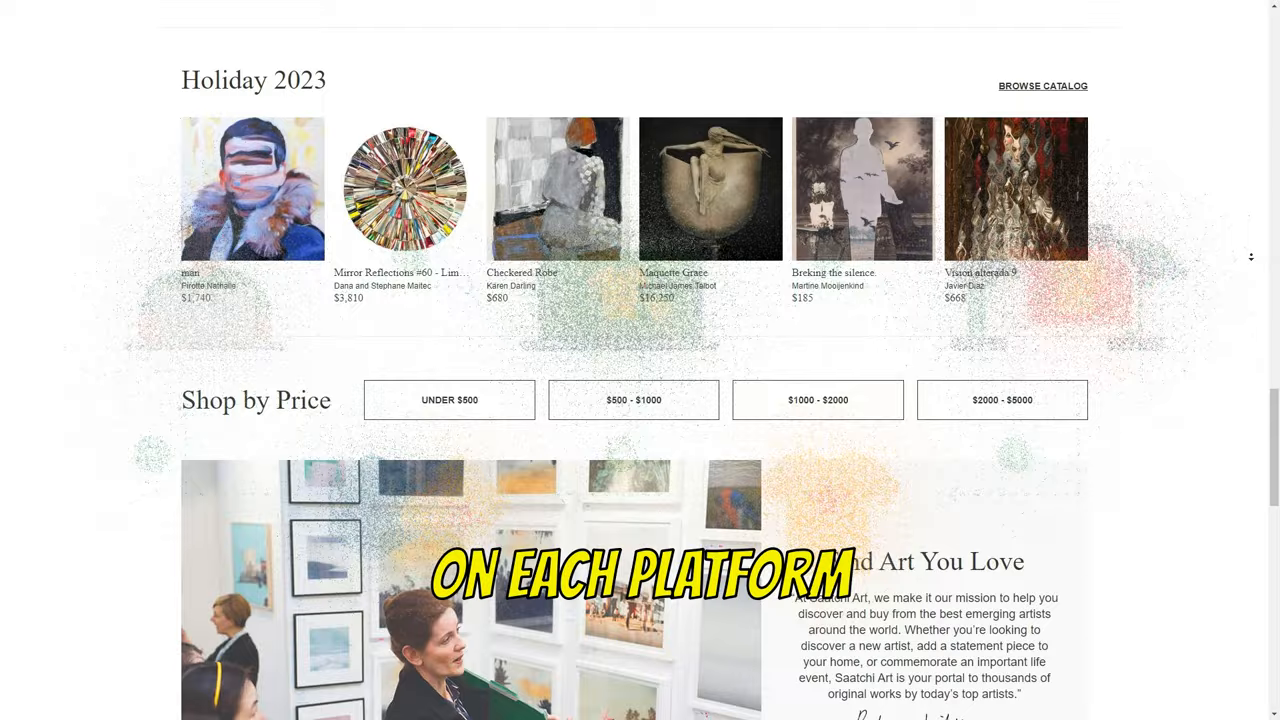
pyautogui.scroll(-3)
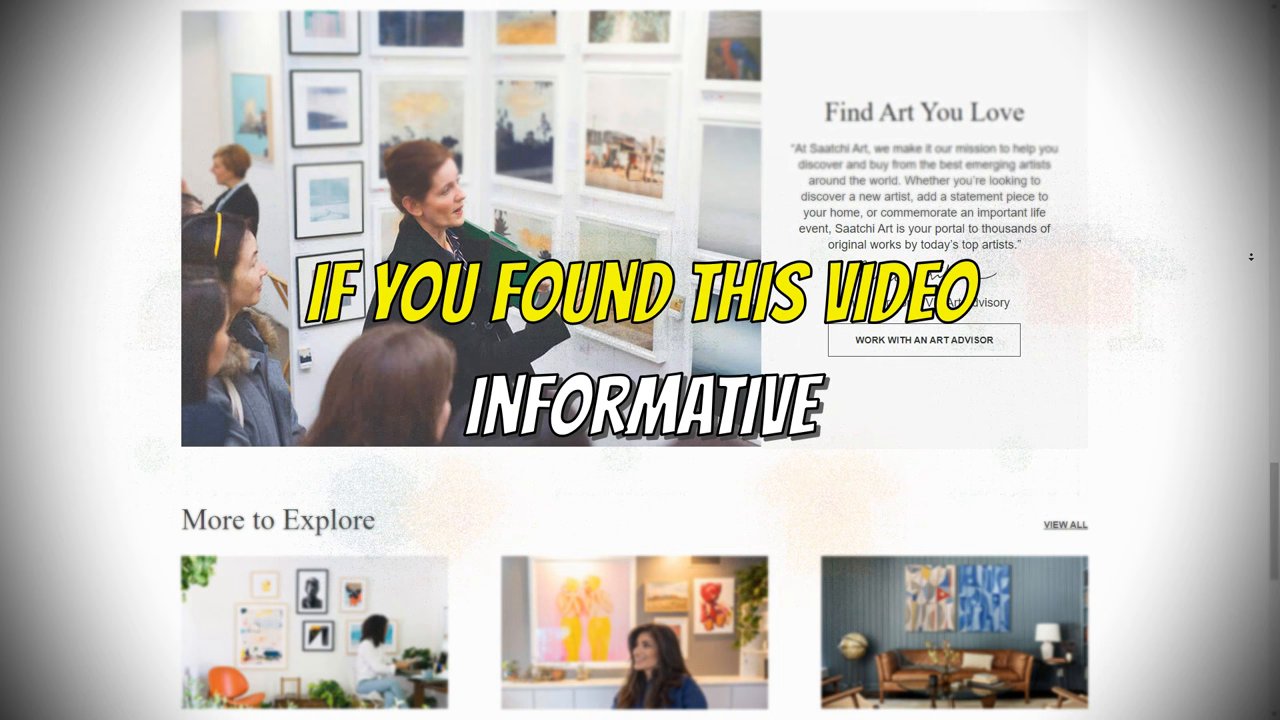